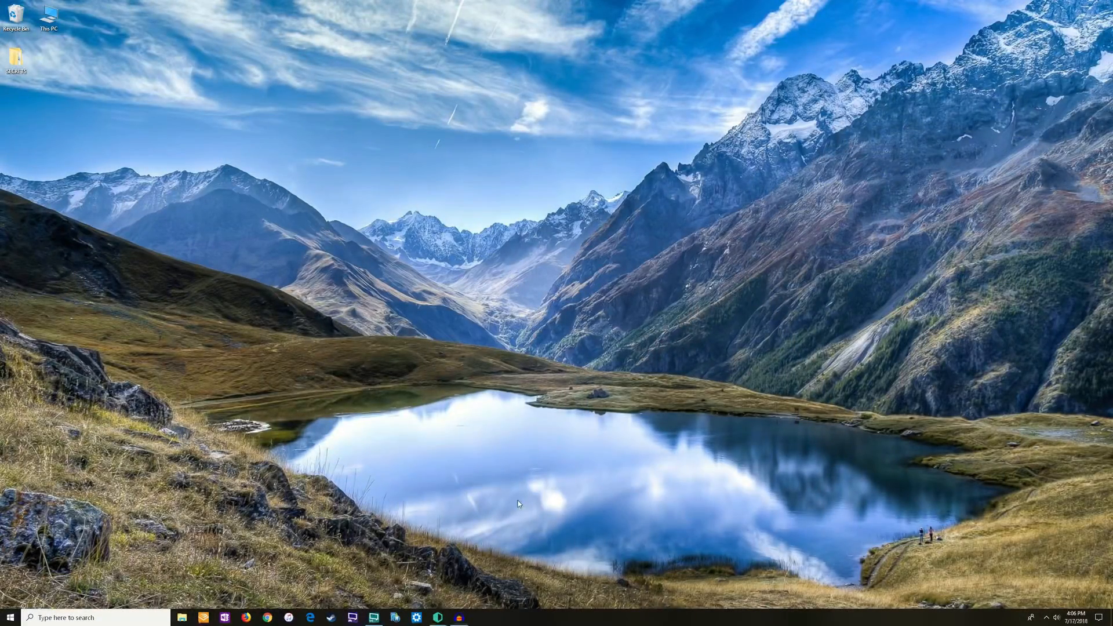
# Open the 3dRudder Dashboard and browse the Games list to its end, keeping Overwatch.
pyautogui.click(438, 617)
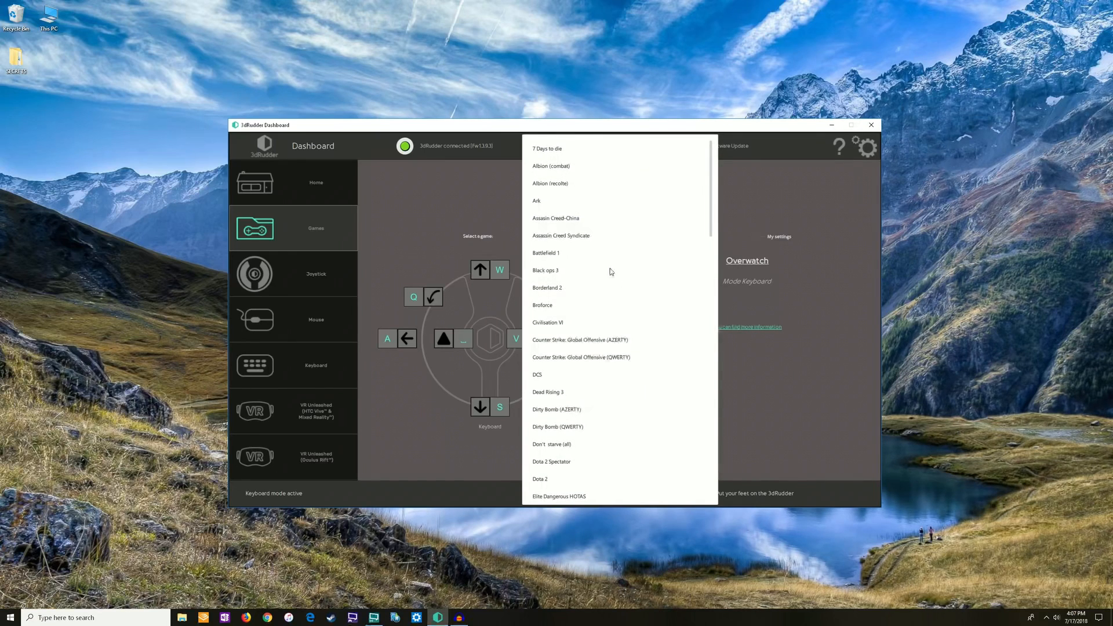
pyautogui.scroll(-3)
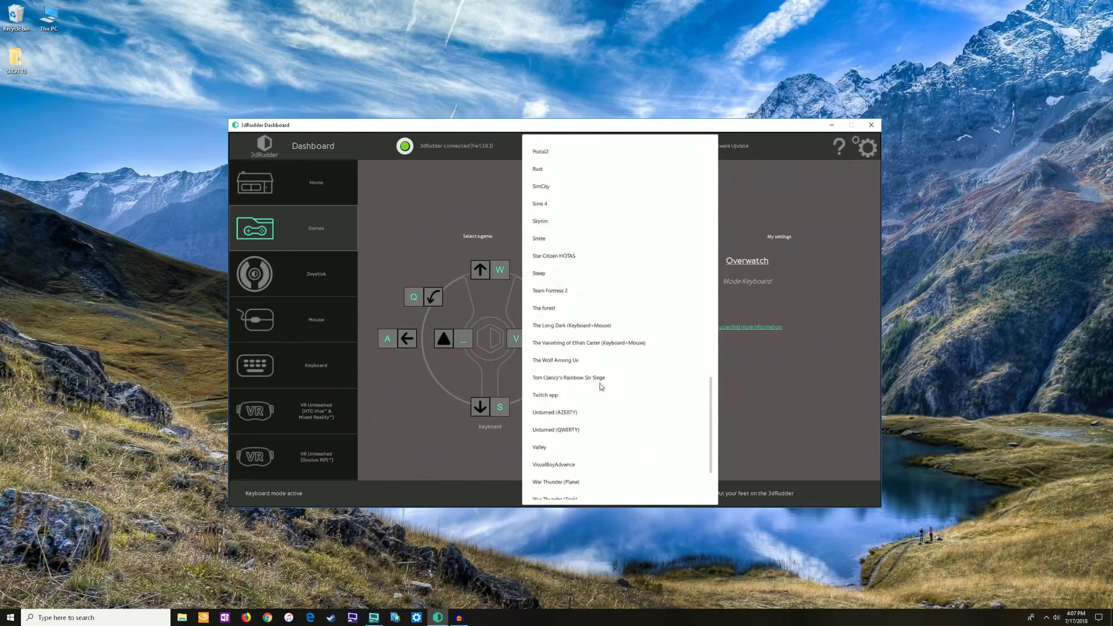
pyautogui.scroll(-3)
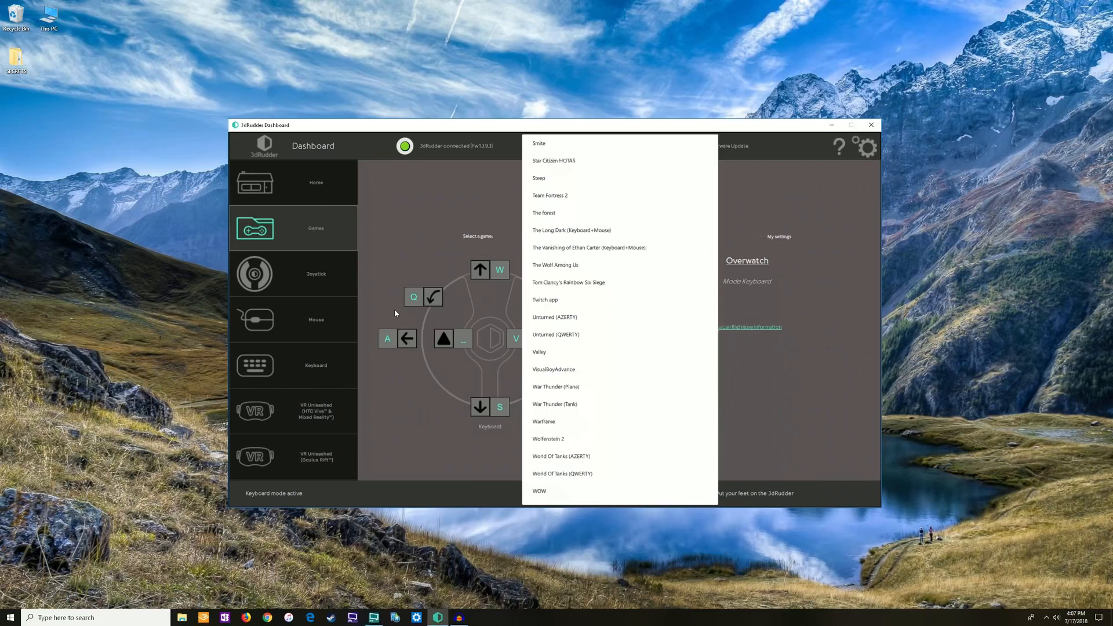
pyautogui.moveTo(415, 218)
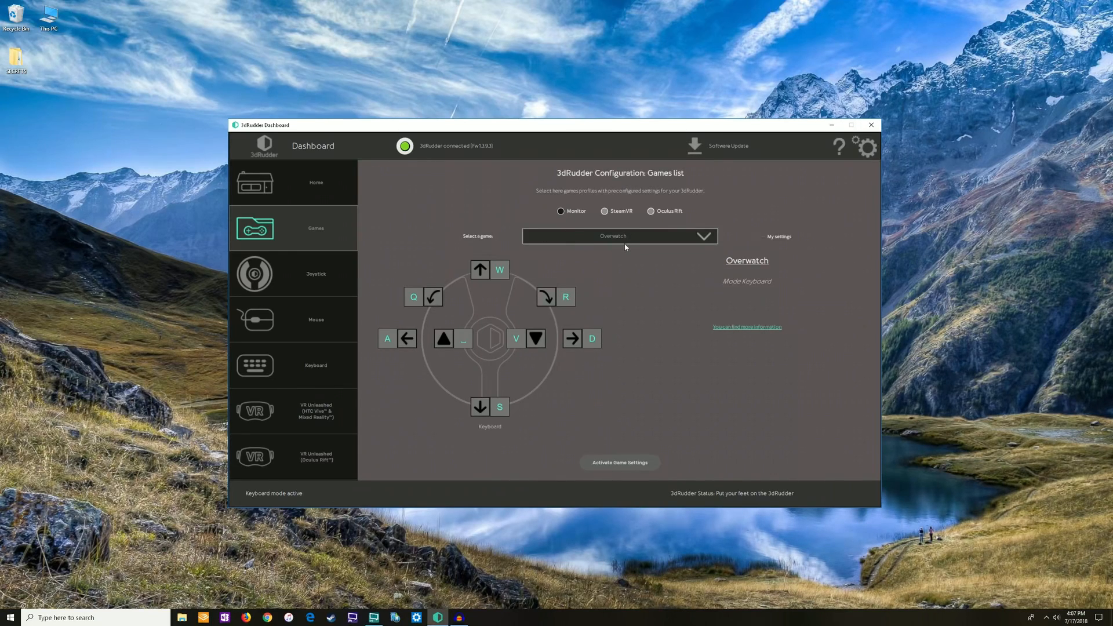
pyautogui.moveTo(701, 237)
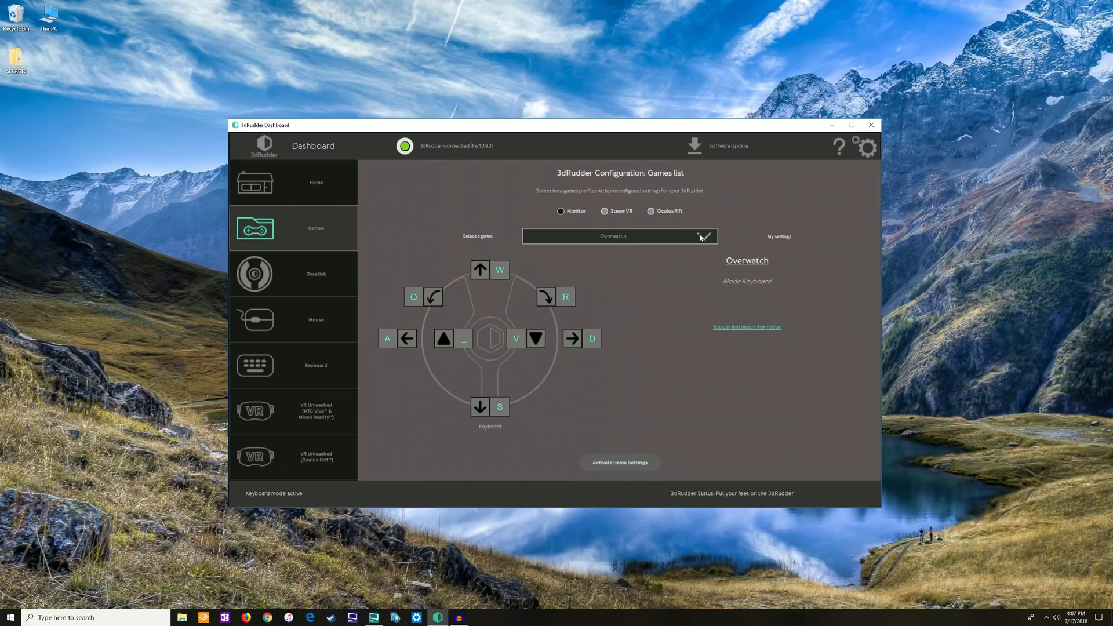
pyautogui.moveTo(605, 446)
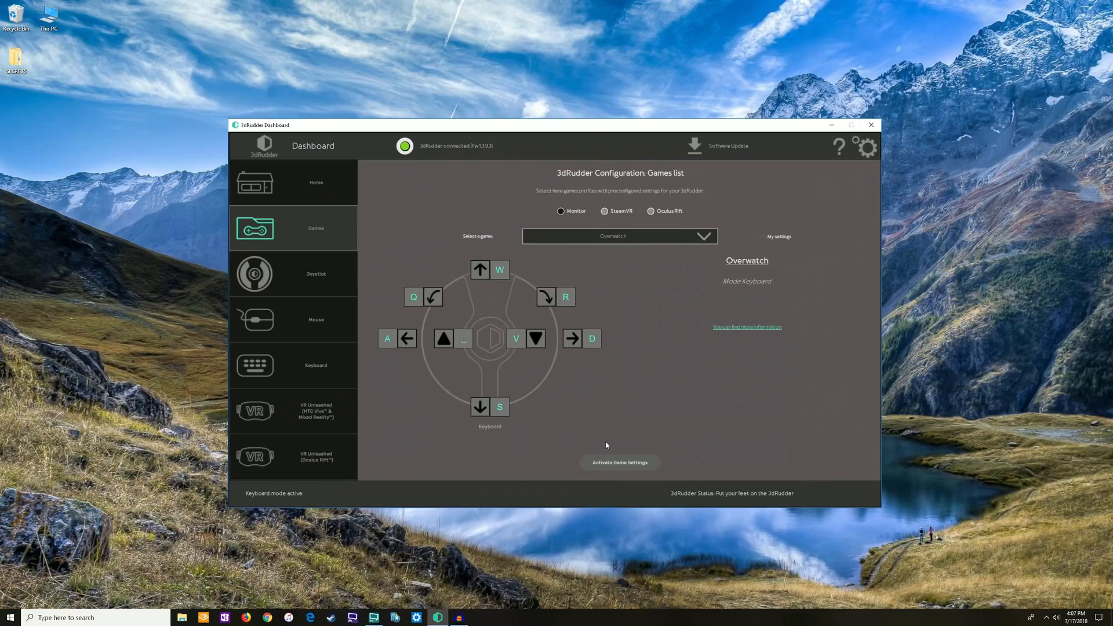
pyautogui.moveTo(629, 263)
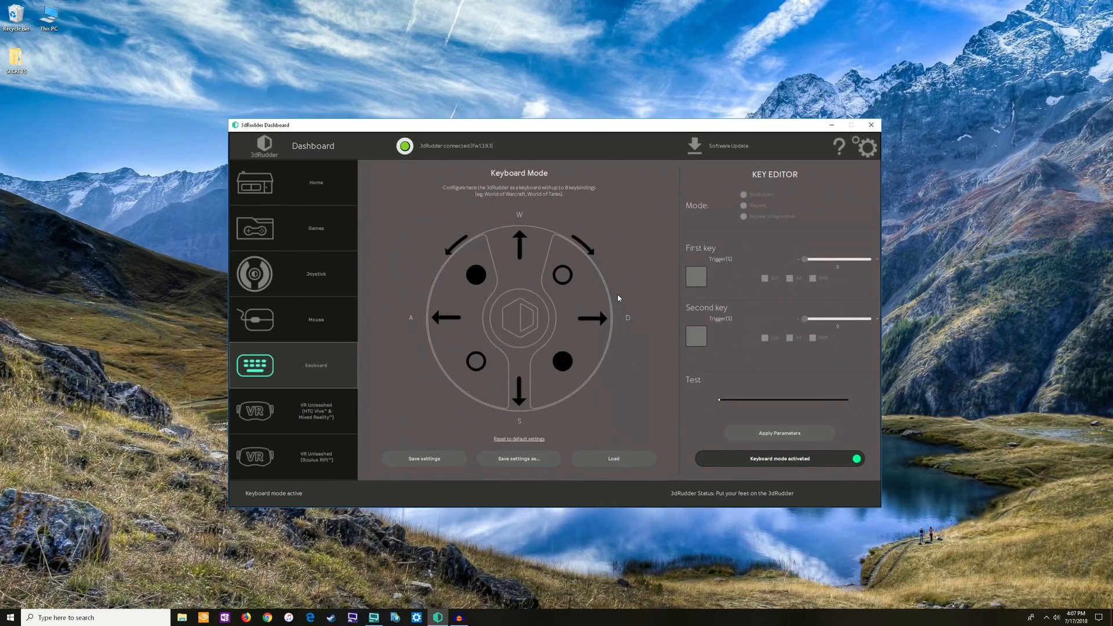
# Select the backward S key and set its first-key trigger threshold to about 35%.
pyautogui.click(779, 433)
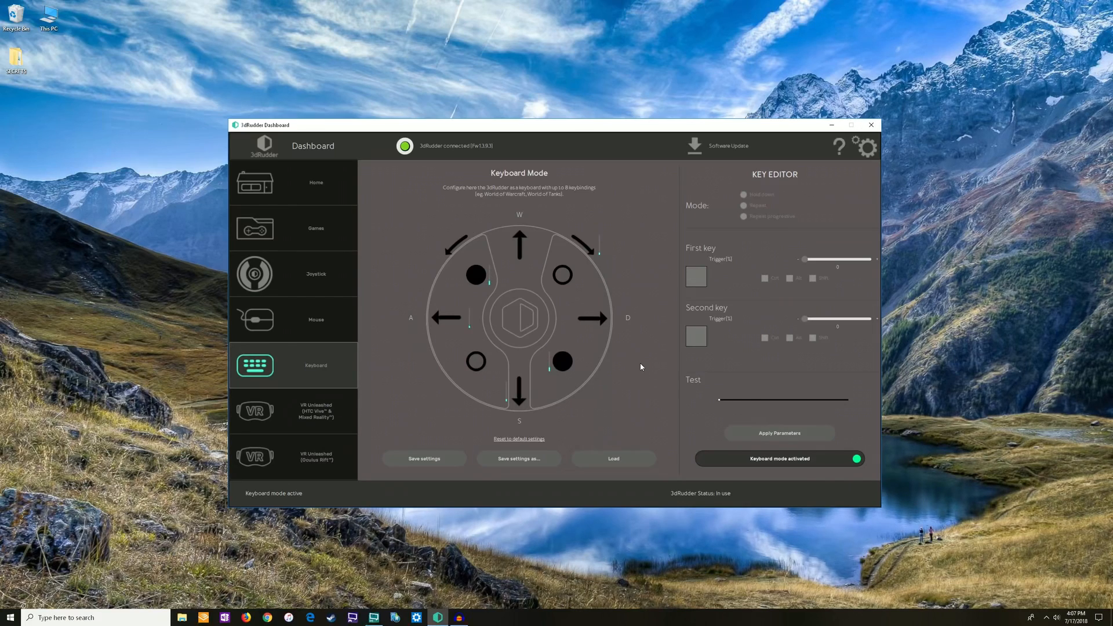
pyautogui.moveTo(553, 233)
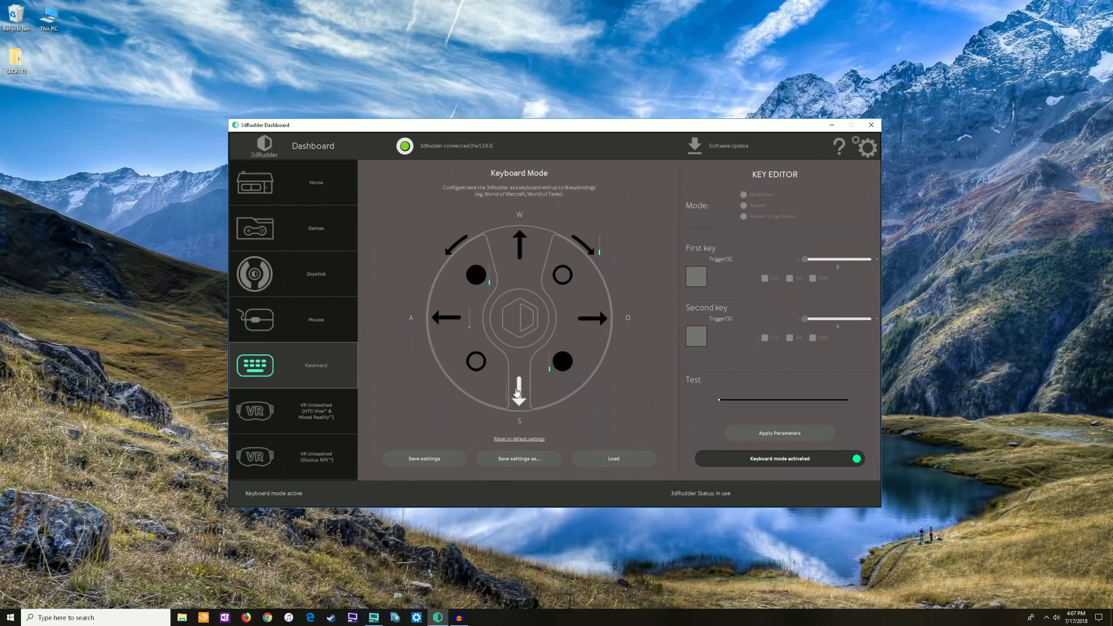
pyautogui.click(518, 394)
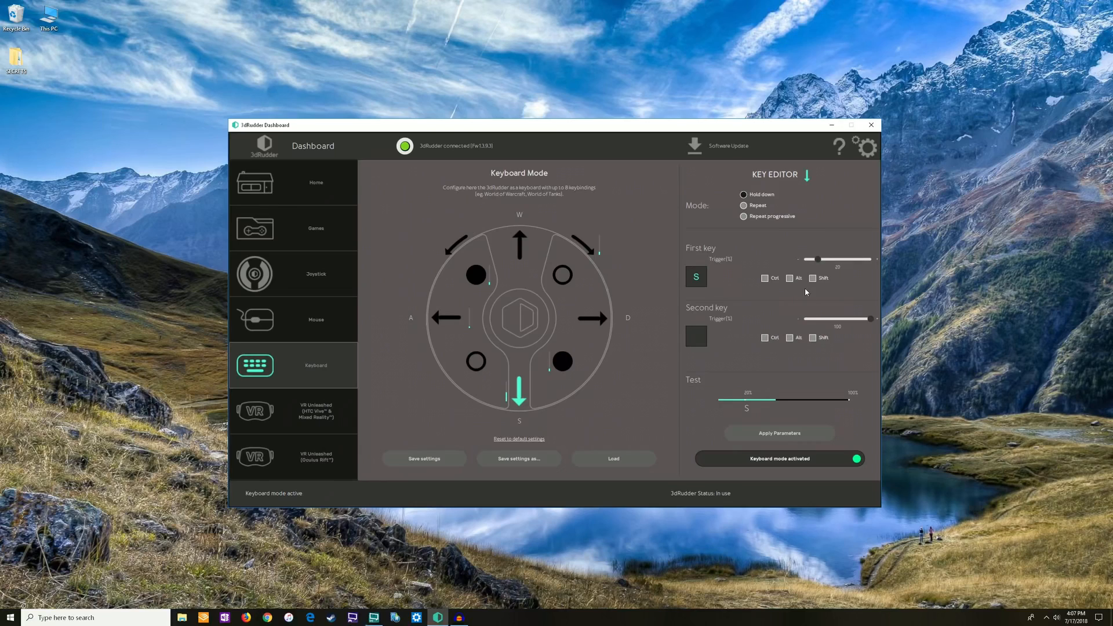
pyautogui.moveTo(815, 259); pyautogui.dragTo(817, 260)
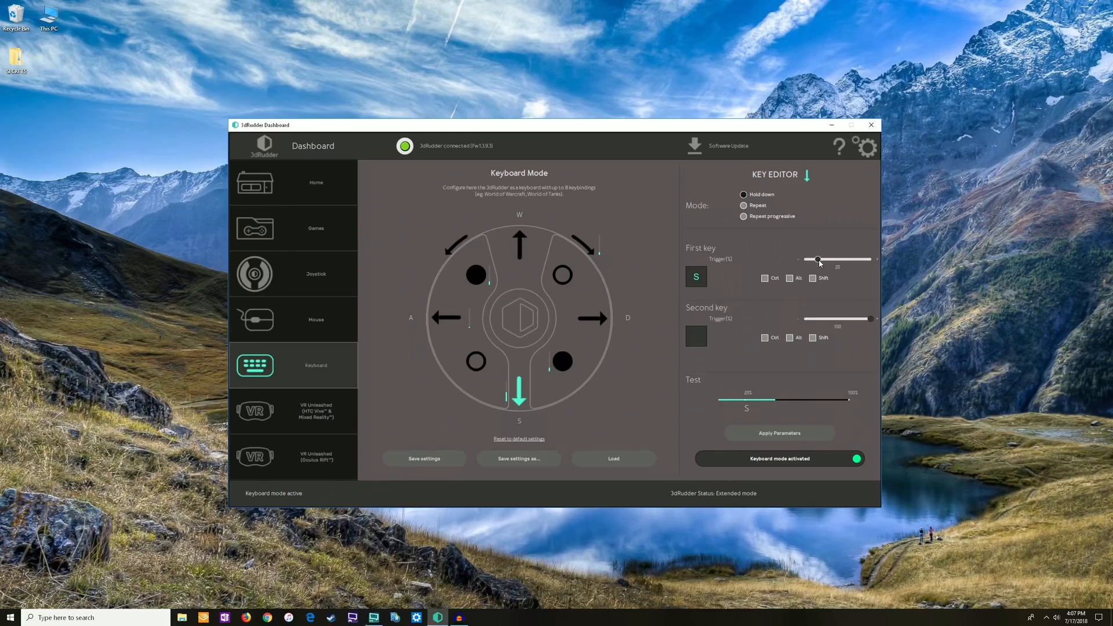
pyautogui.moveTo(816, 260); pyautogui.dragTo(827, 259)
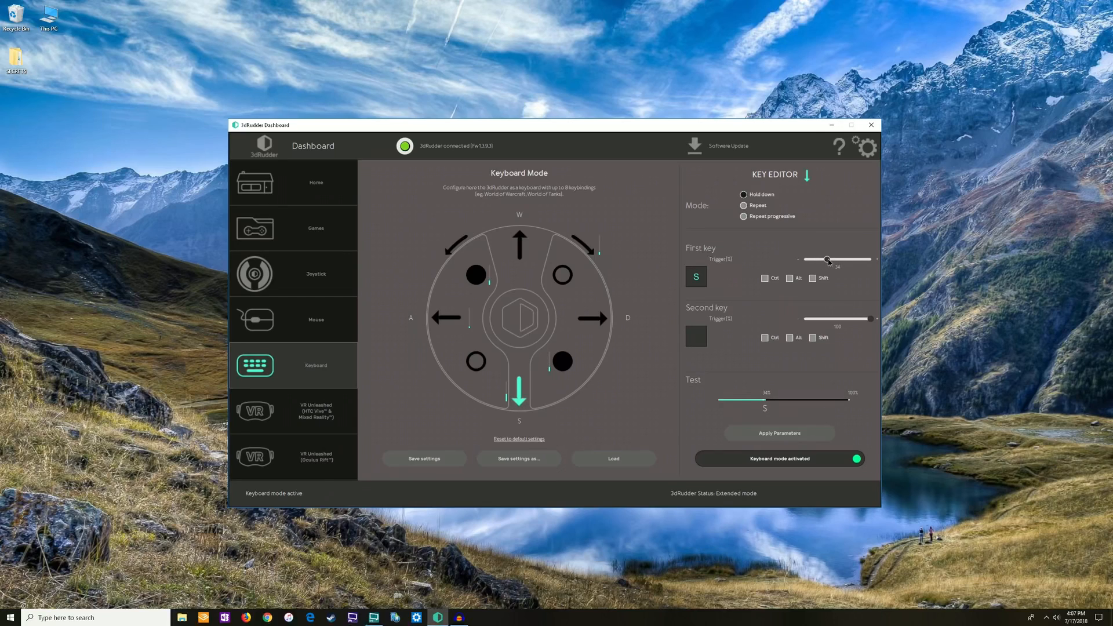
pyautogui.moveTo(828, 260); pyautogui.dragTo(828, 259)
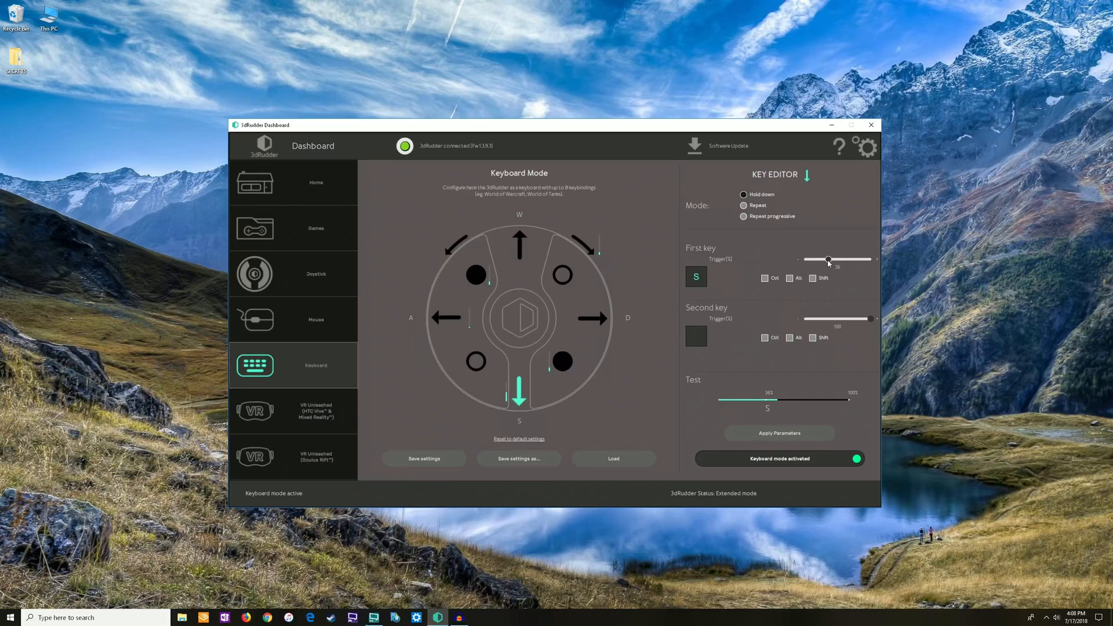
pyautogui.moveTo(829, 260); pyautogui.dragTo(807, 259)
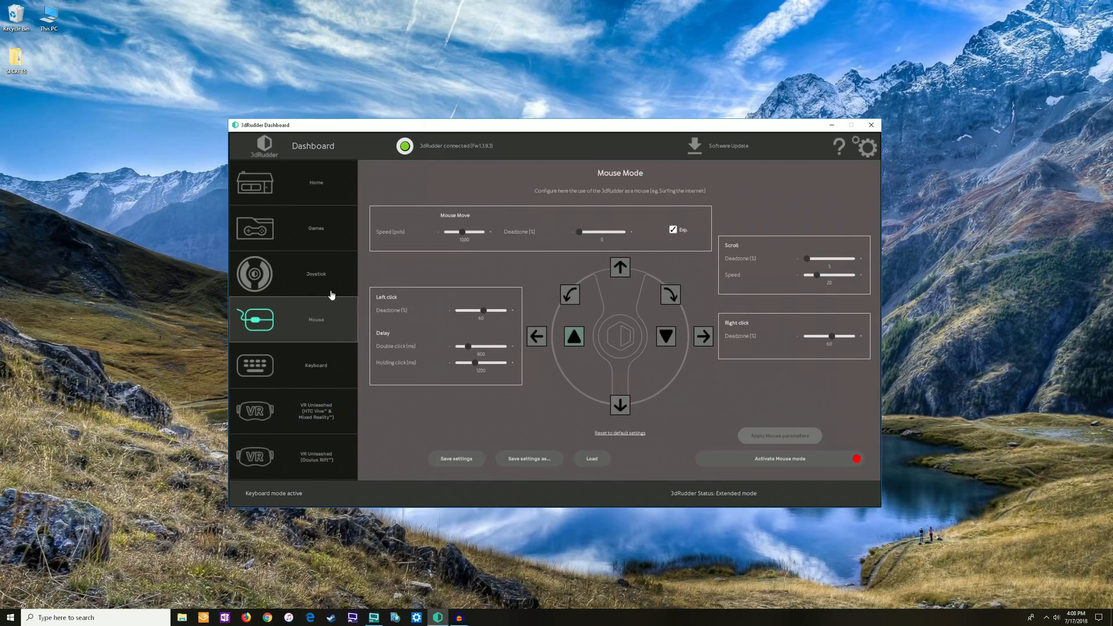
pyautogui.moveTo(291, 268)
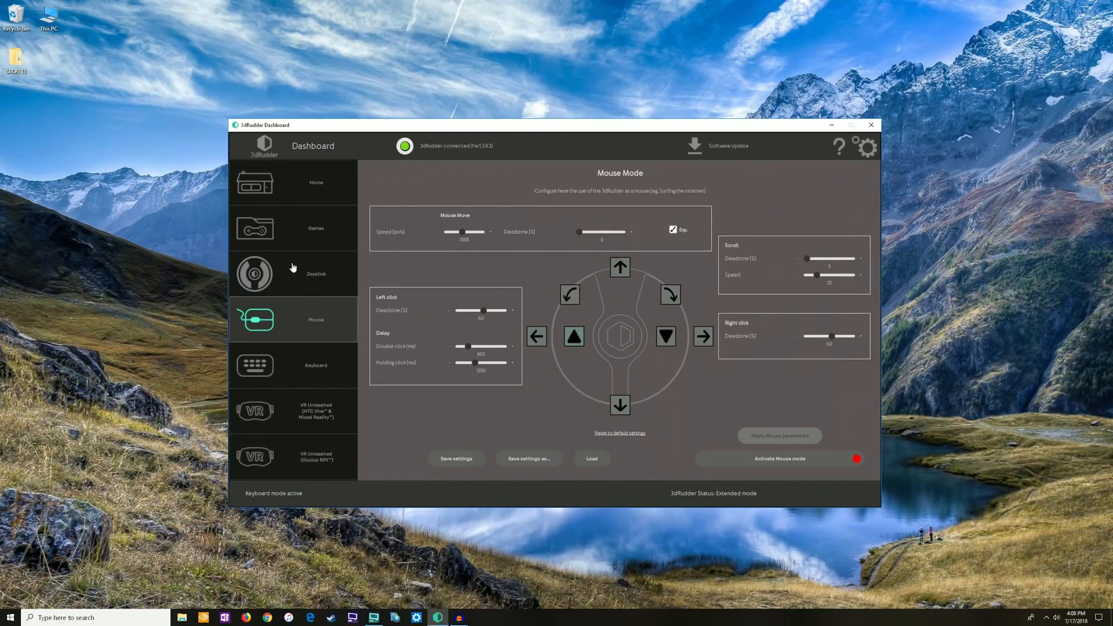
# Close the 3dRudder Dashboard window to the system tray.
pyautogui.click(254, 273)
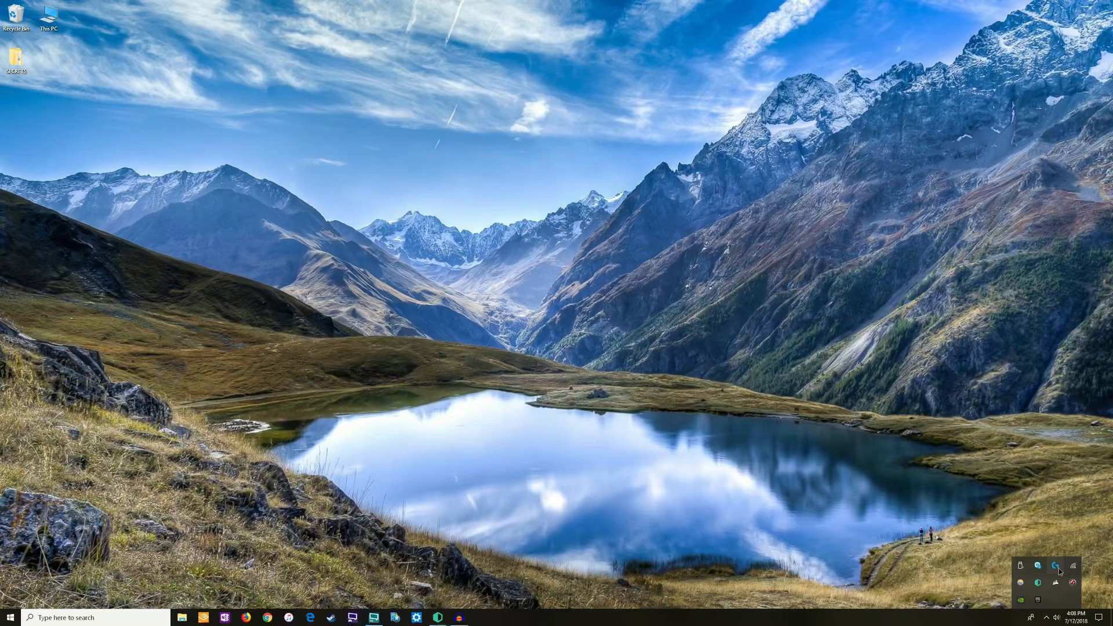
# Open Logitech Gaming Software from the tray on the G600 button customization page.
pyautogui.click(1055, 566)
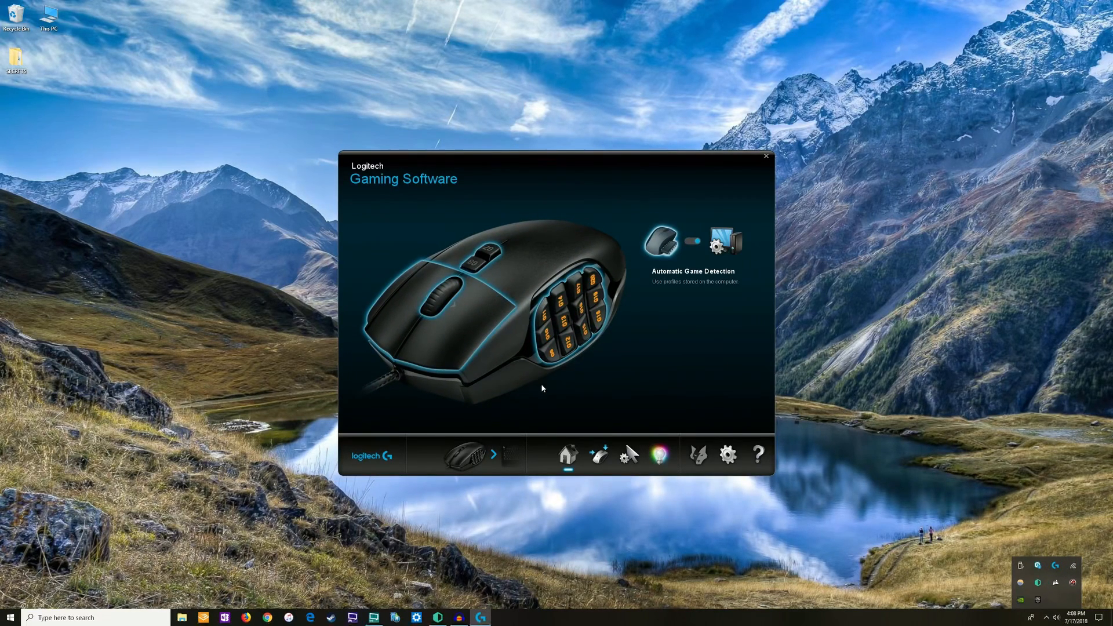
pyautogui.click(598, 455)
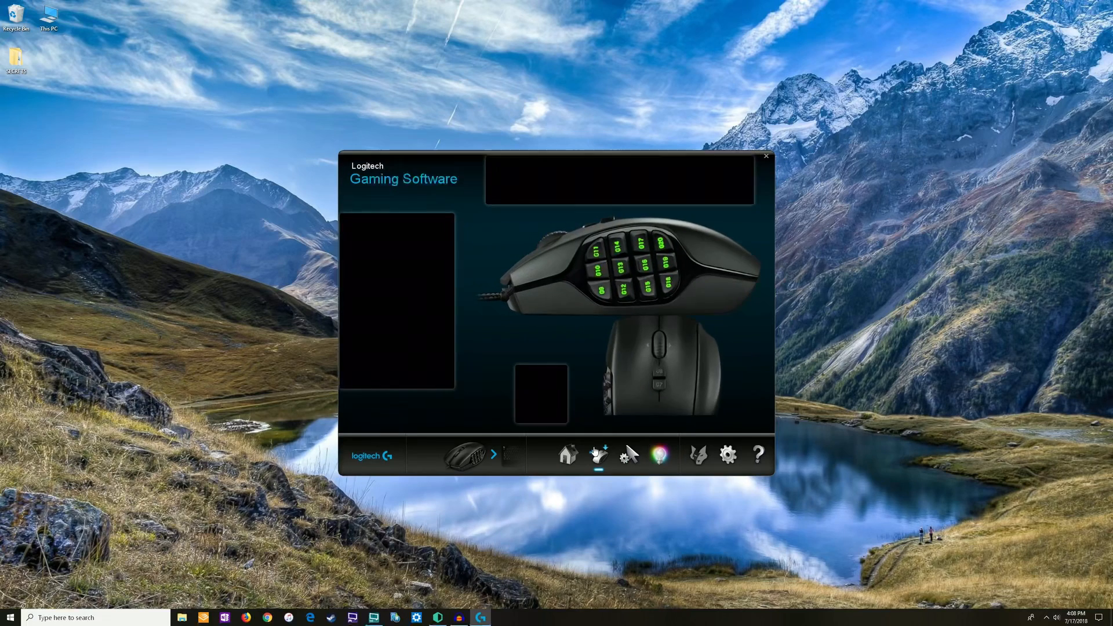
pyautogui.click(598, 455)
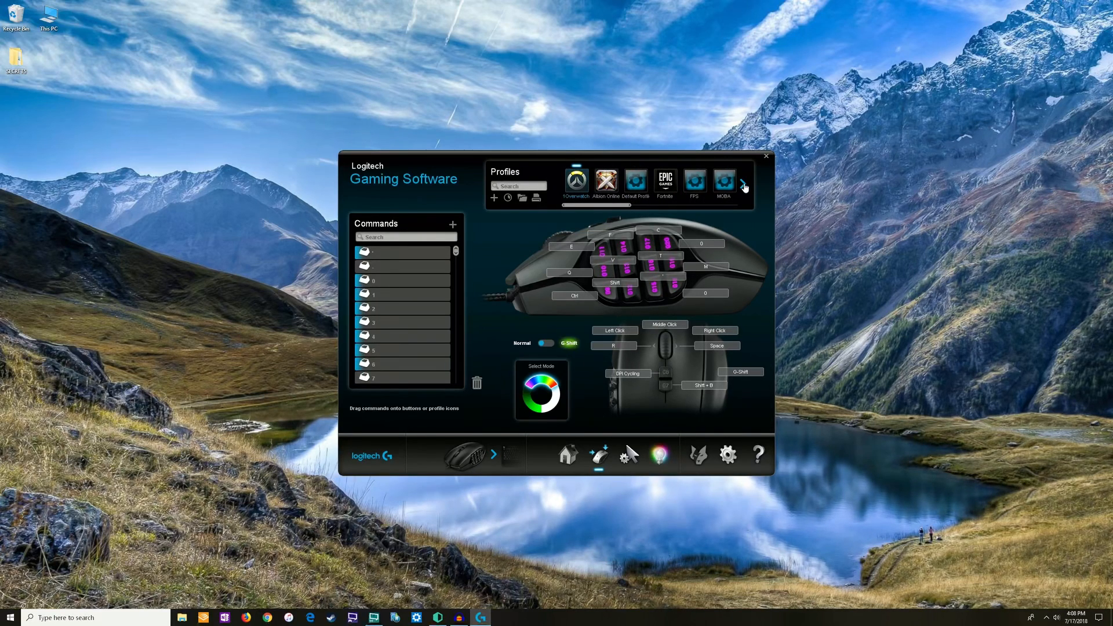
pyautogui.click(636, 180)
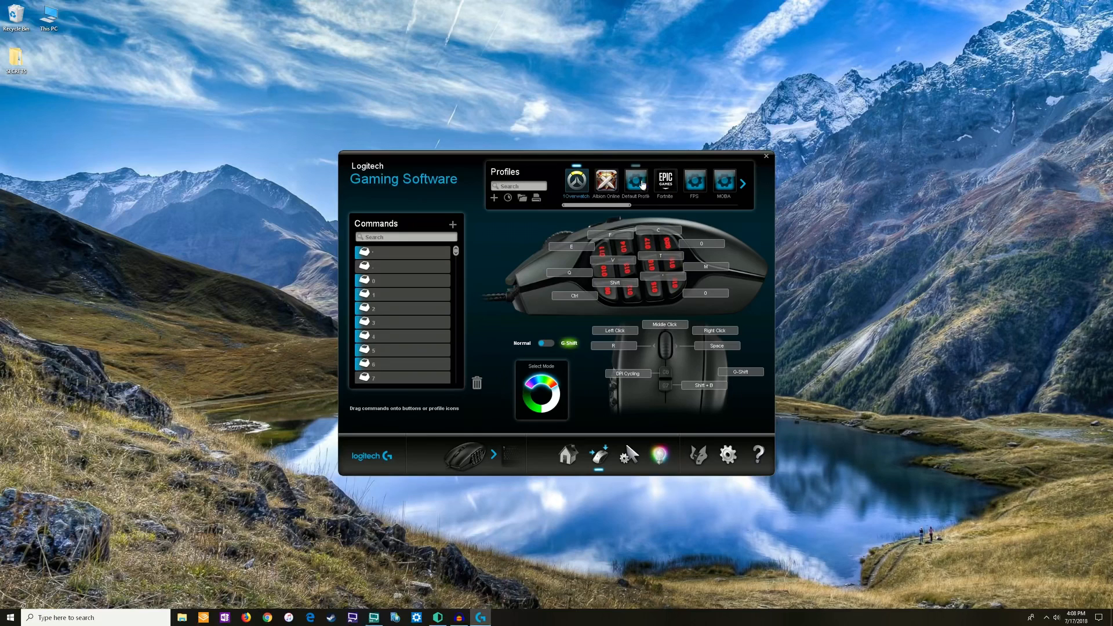
pyautogui.click(575, 181)
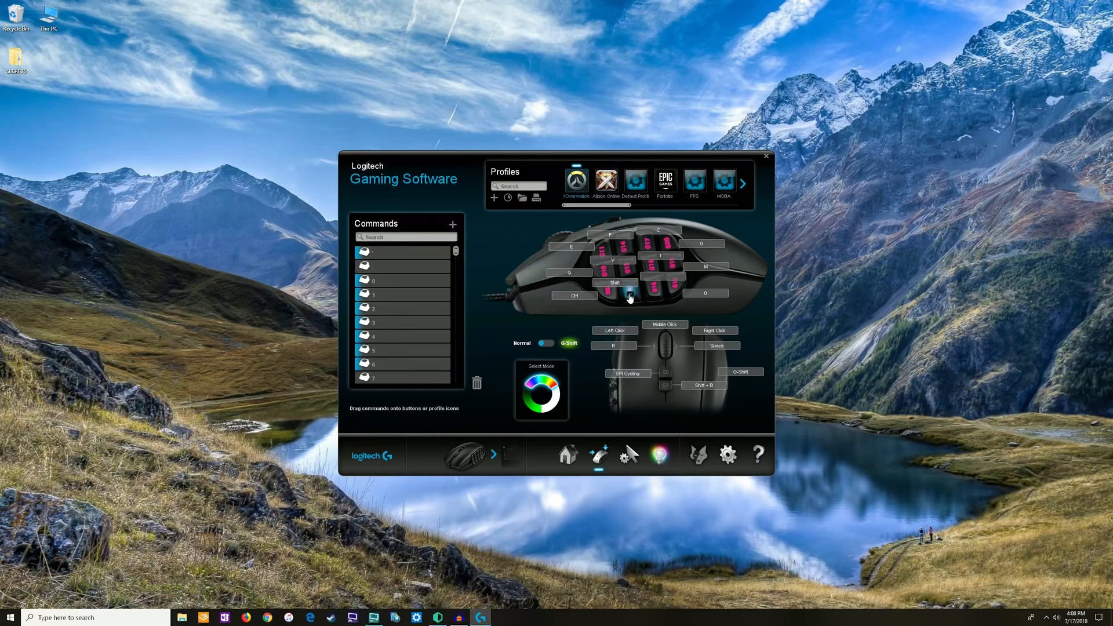
# Assign a Shift keystroke command to a G600 side button and confirm it.
pyautogui.rightClick(630, 297)
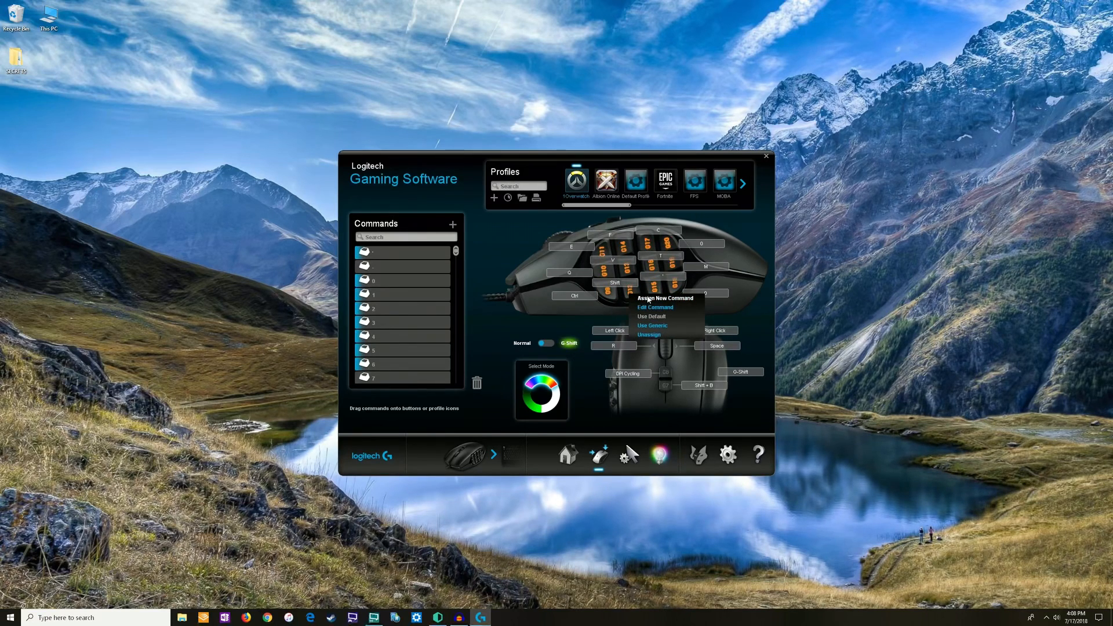
pyautogui.click(665, 297)
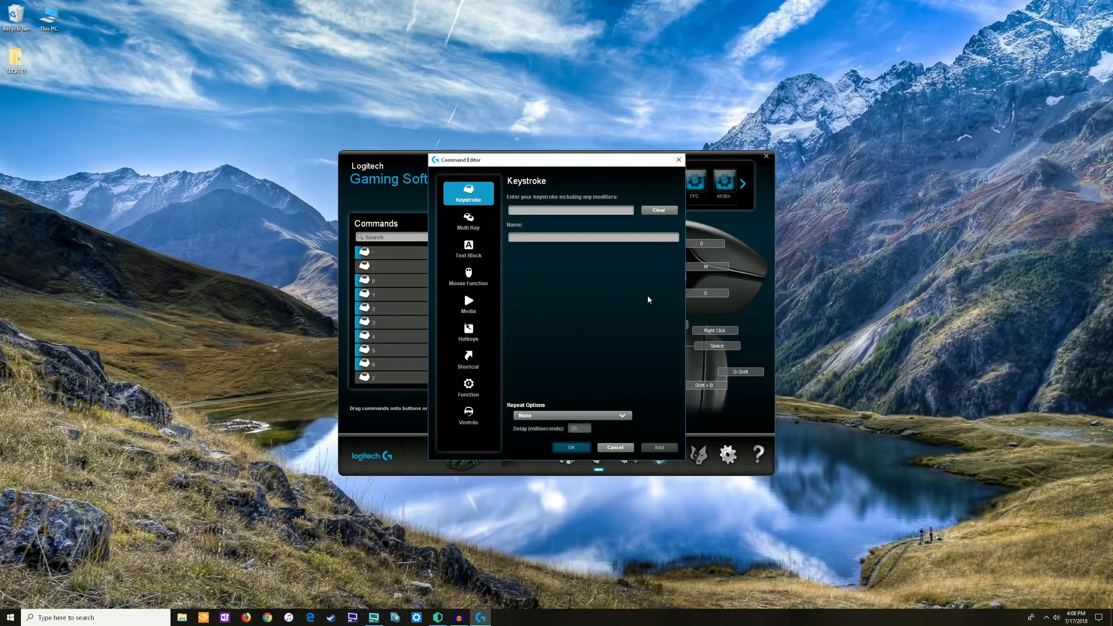
pyautogui.press('ctrl')
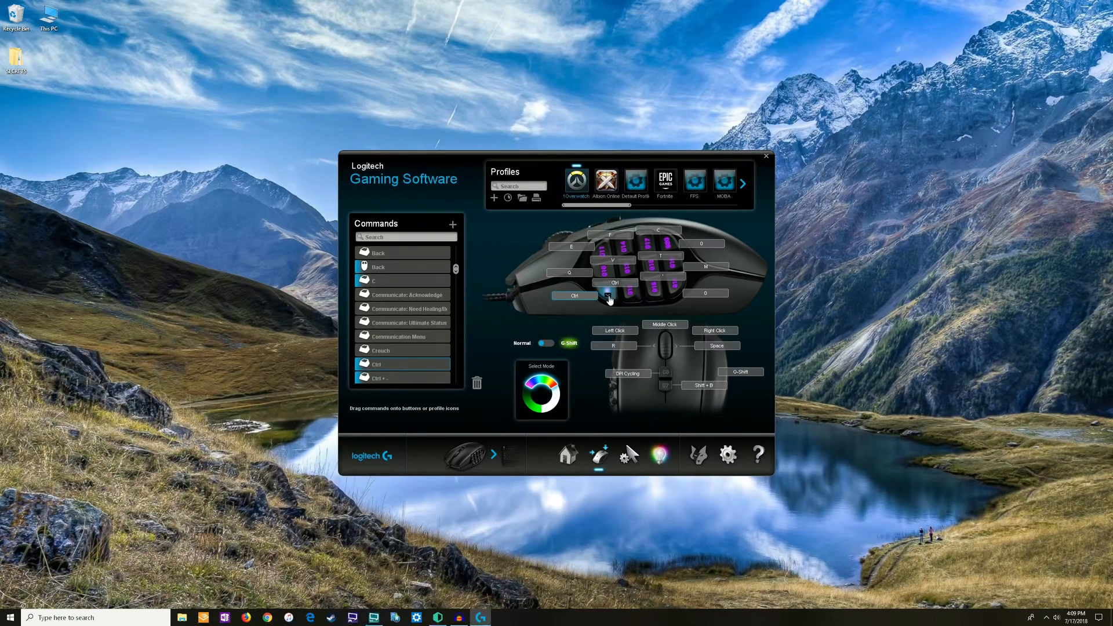
pyautogui.rightClick(575, 295)
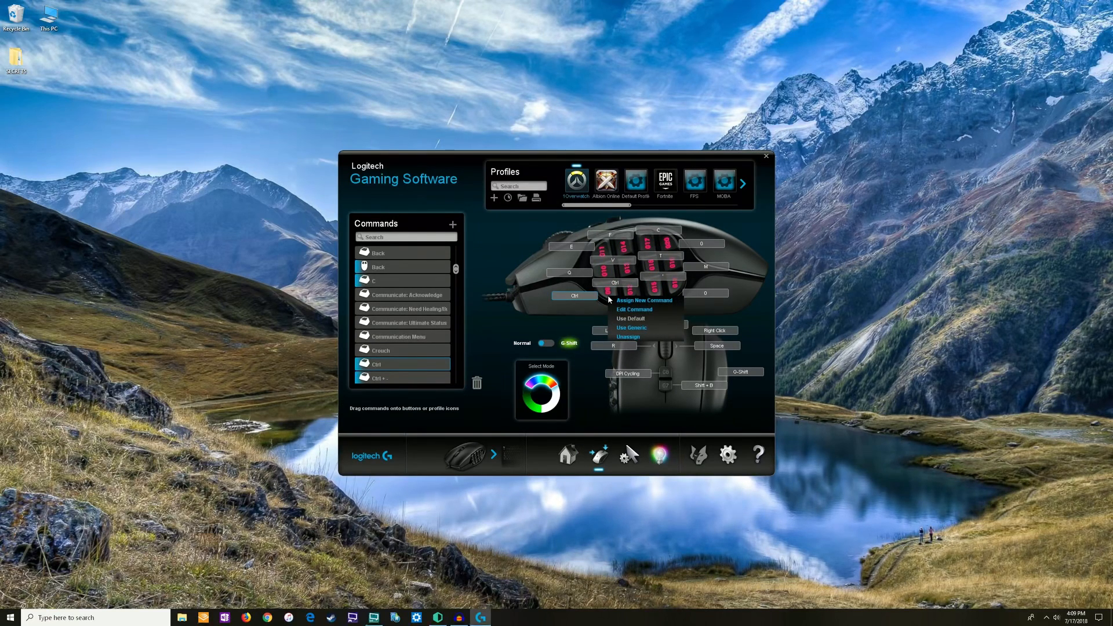
pyautogui.click(644, 300)
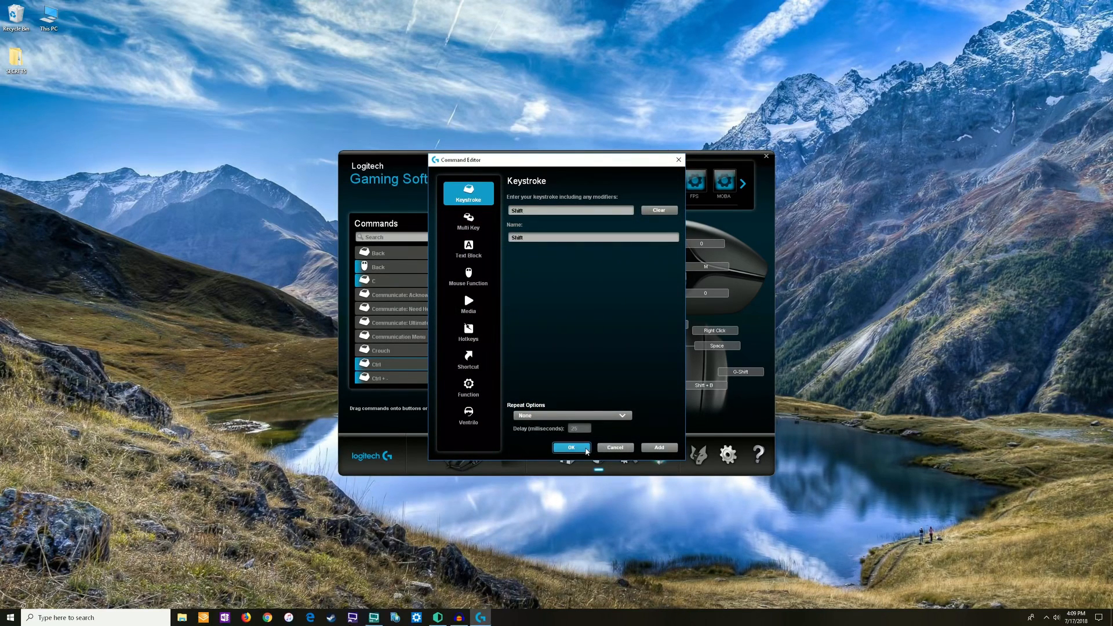
pyautogui.click(572, 447)
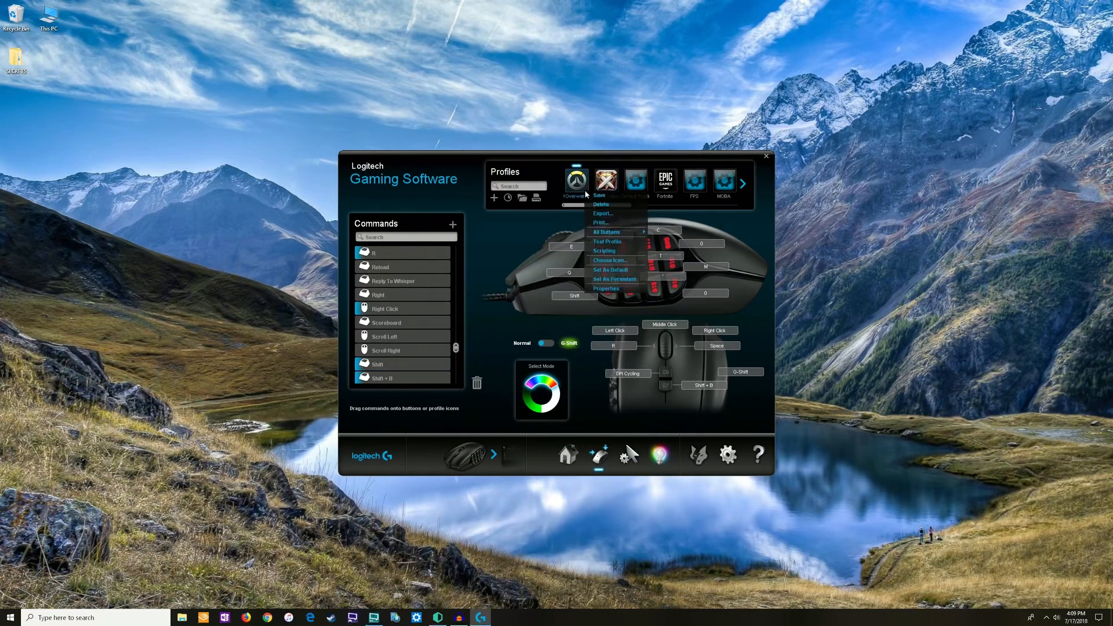
# Save the Overwatch profile and dismiss the Profile Saved confirmation.
pyautogui.click(599, 195)
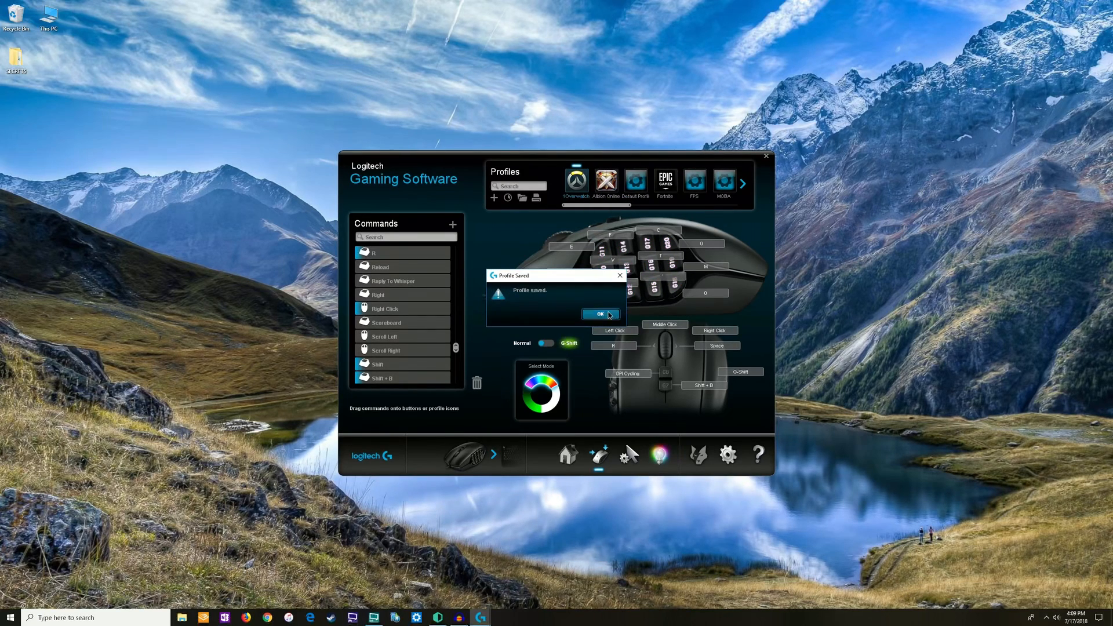
pyautogui.click(600, 315)
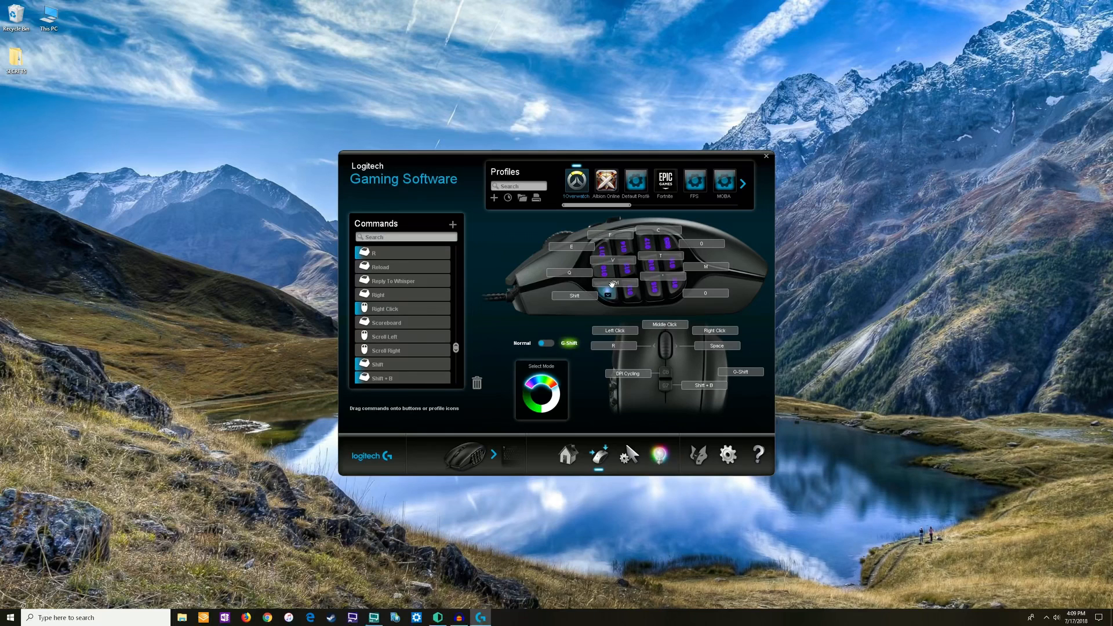
# Flip between Normal and G-Shift button assignments, ending in G-Shift mode.
pyautogui.click(547, 343)
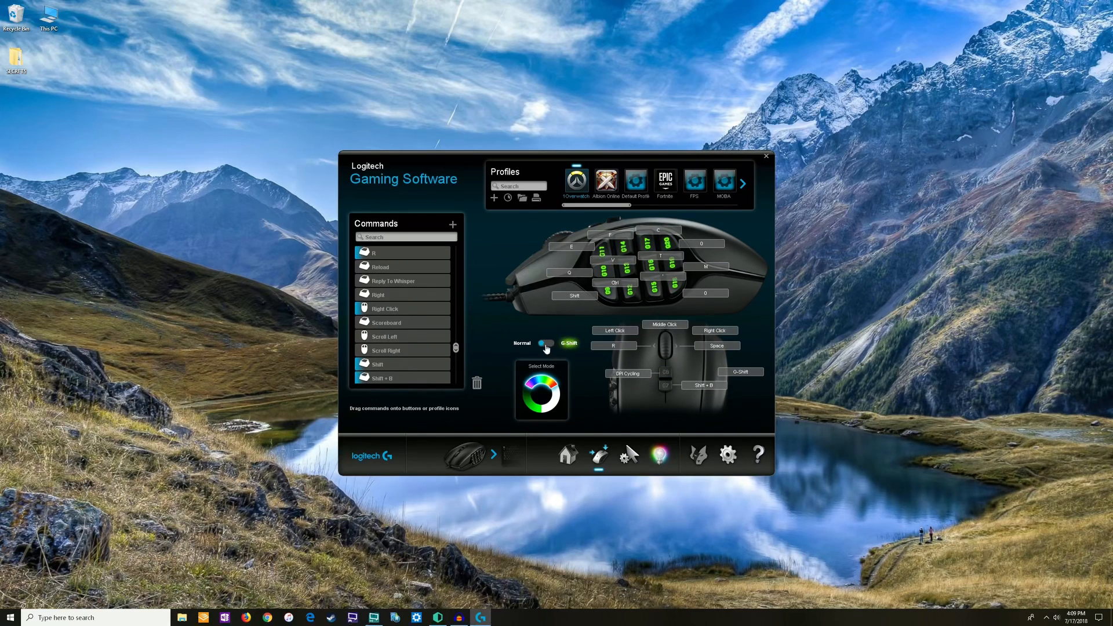
pyautogui.click(546, 347)
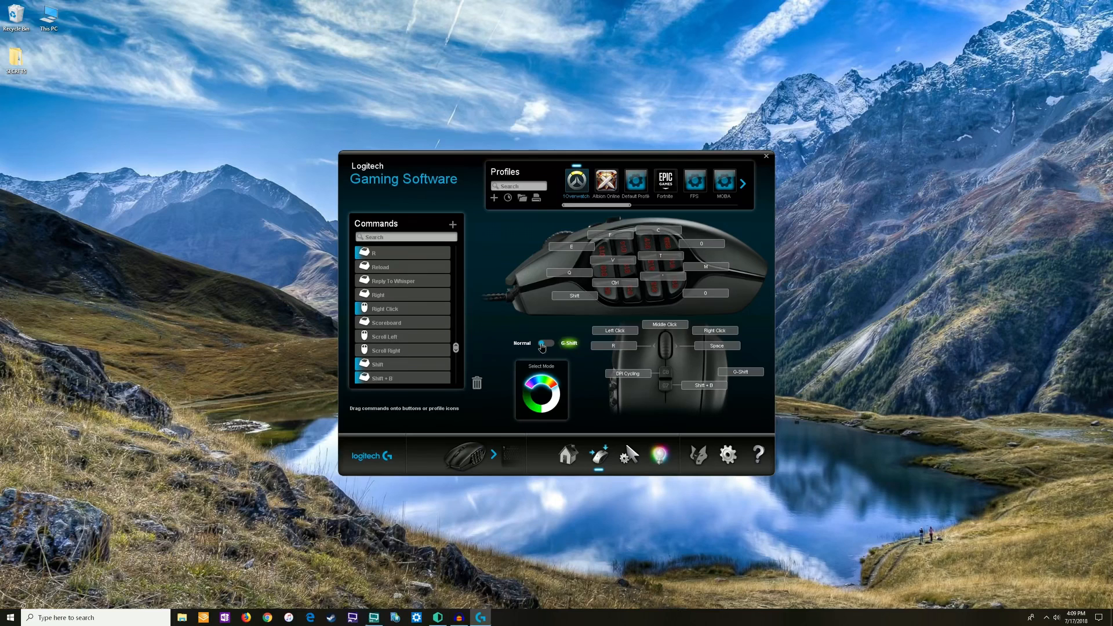
pyautogui.click(546, 343)
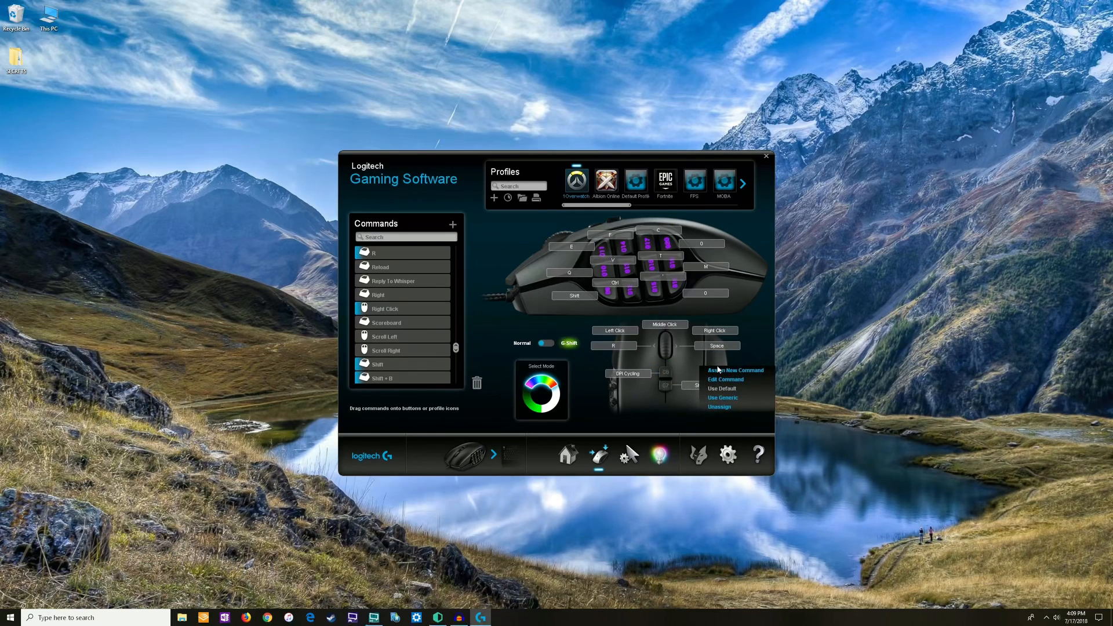
# Edit the G-Shift button's command into a Shift keystroke and confirm it.
pyautogui.click(725, 379)
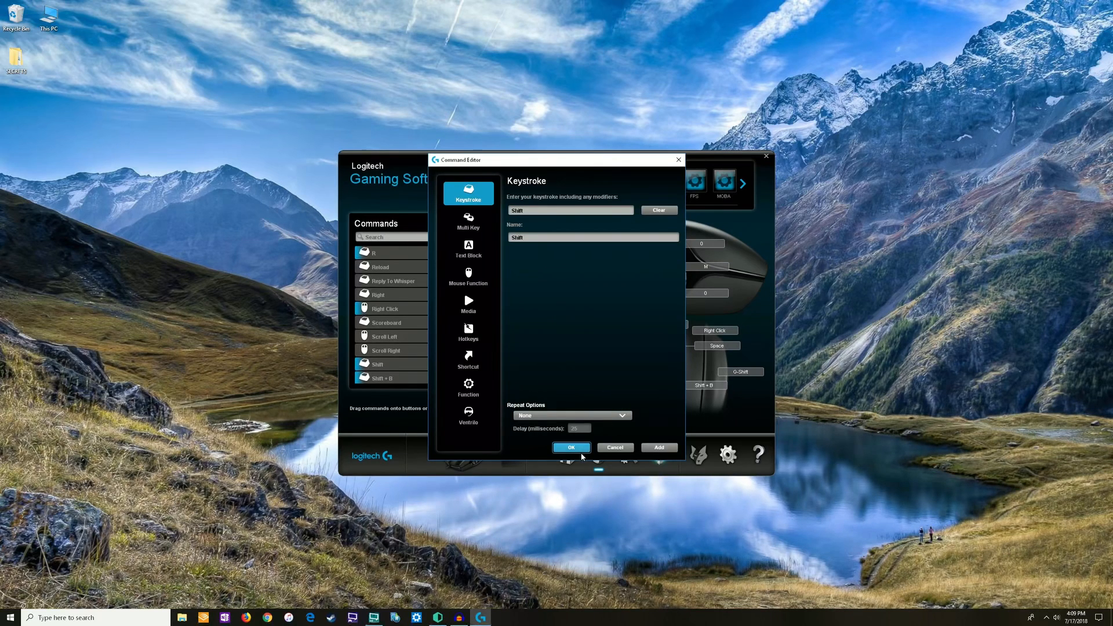
pyautogui.click(571, 447)
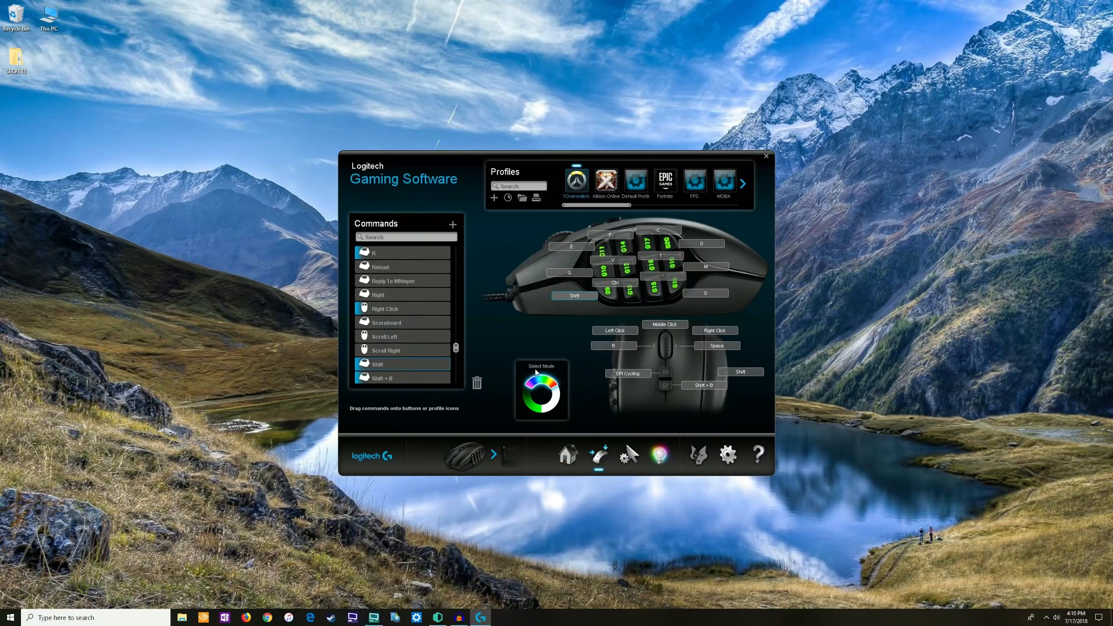
pyautogui.moveTo(559, 348)
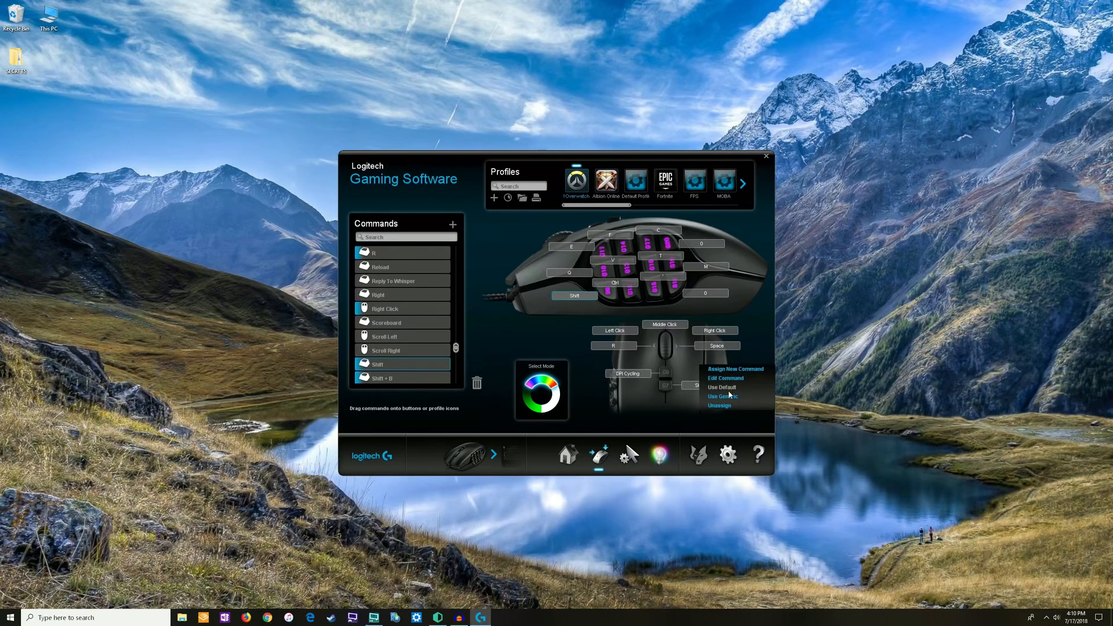
# Revert the button to its generic G-Shift function and check both assignment layers.
pyautogui.click(556, 343)
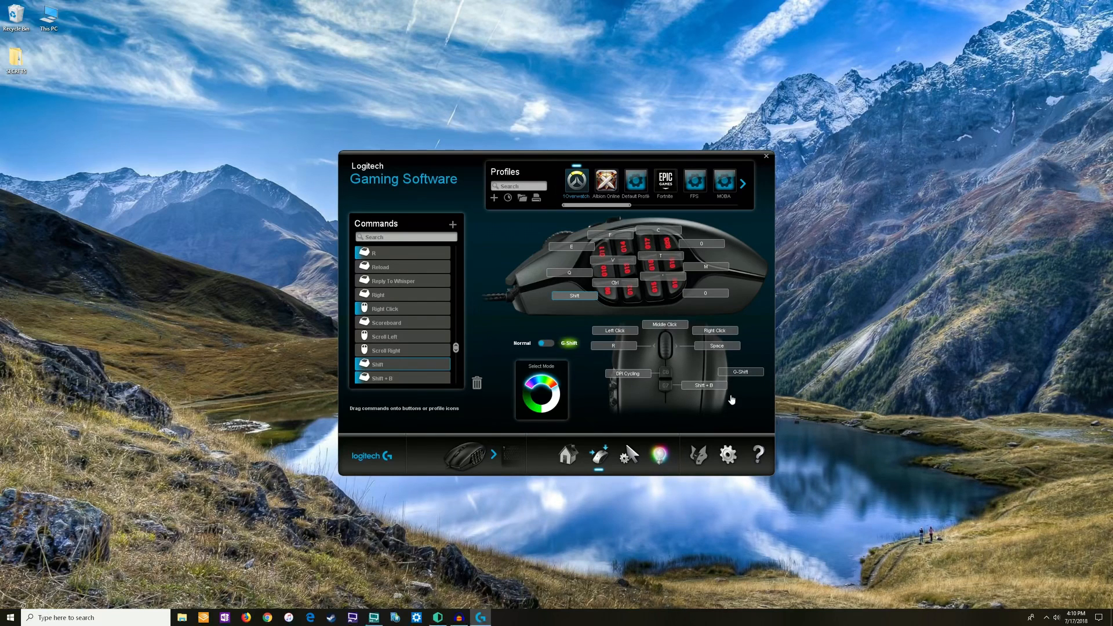
pyautogui.click(547, 343)
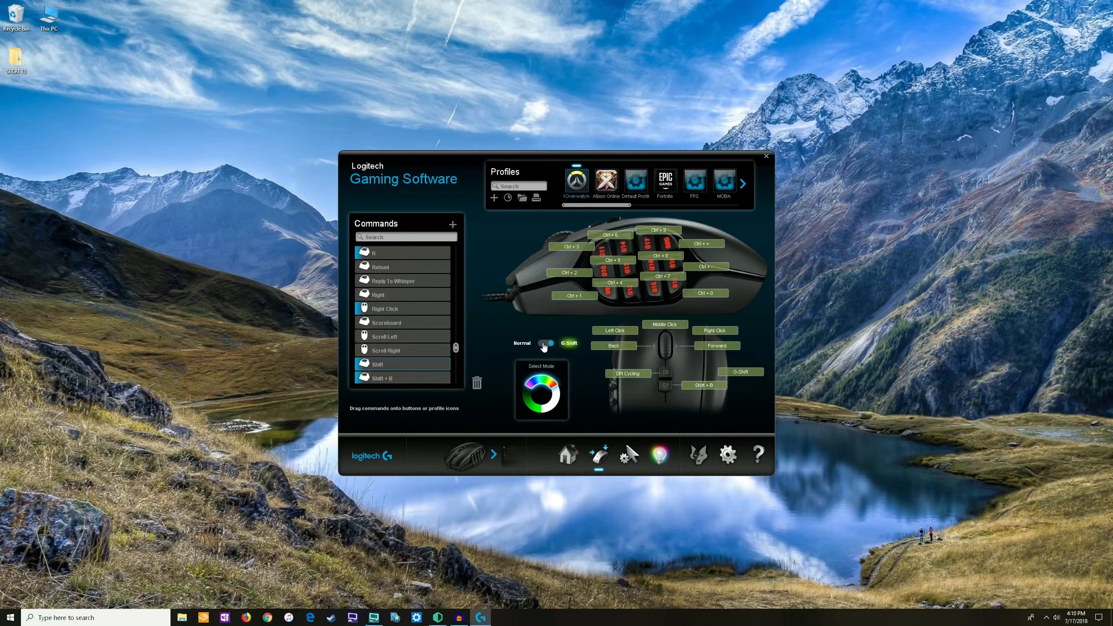
pyautogui.click(546, 343)
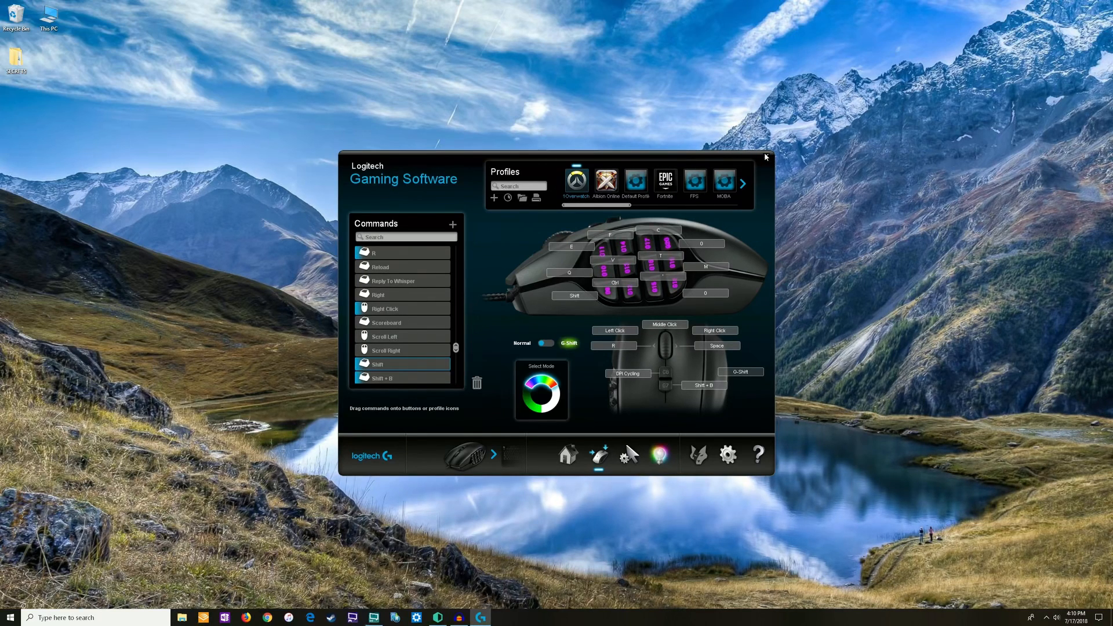
# Close the Logitech Gaming Software window, leaving the desktop visible.
pyautogui.click(765, 157)
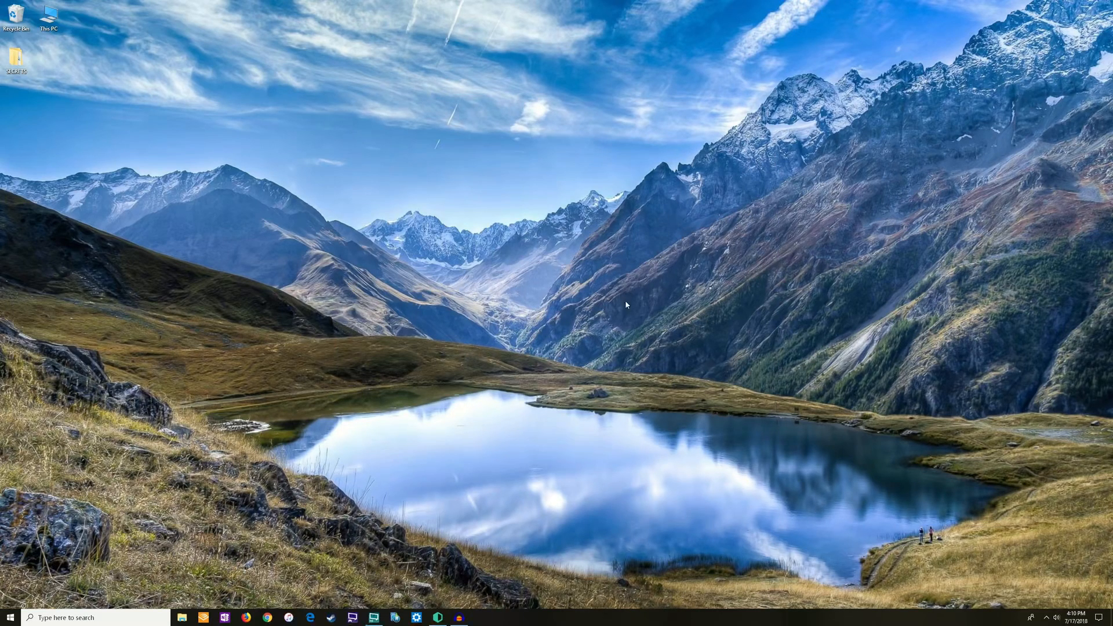
pyautogui.moveTo(520, 393)
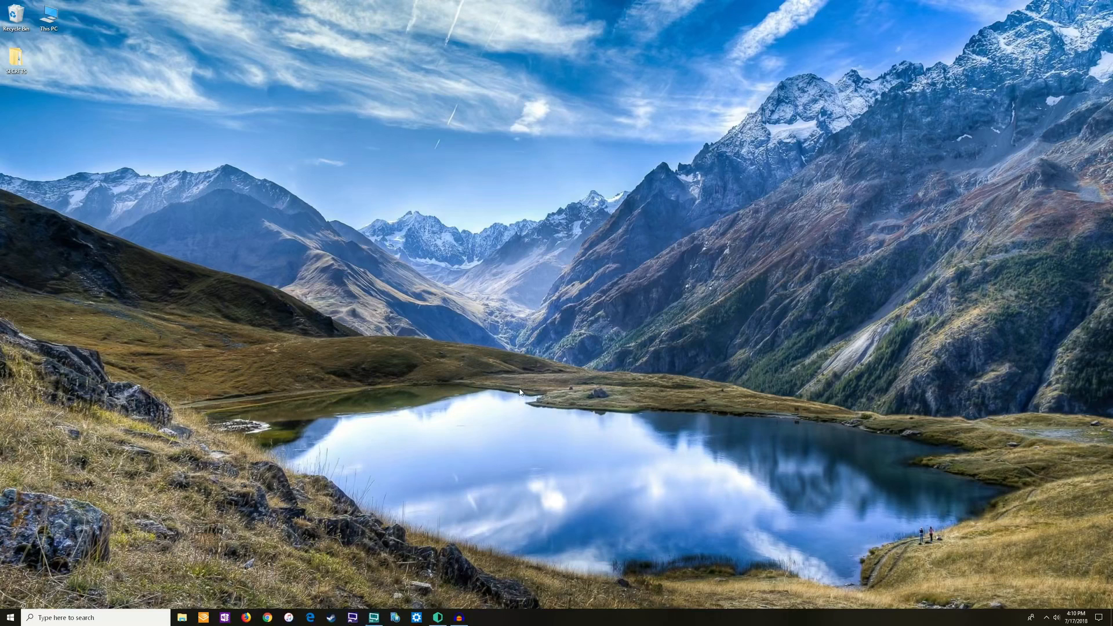
pyautogui.moveTo(696, 455)
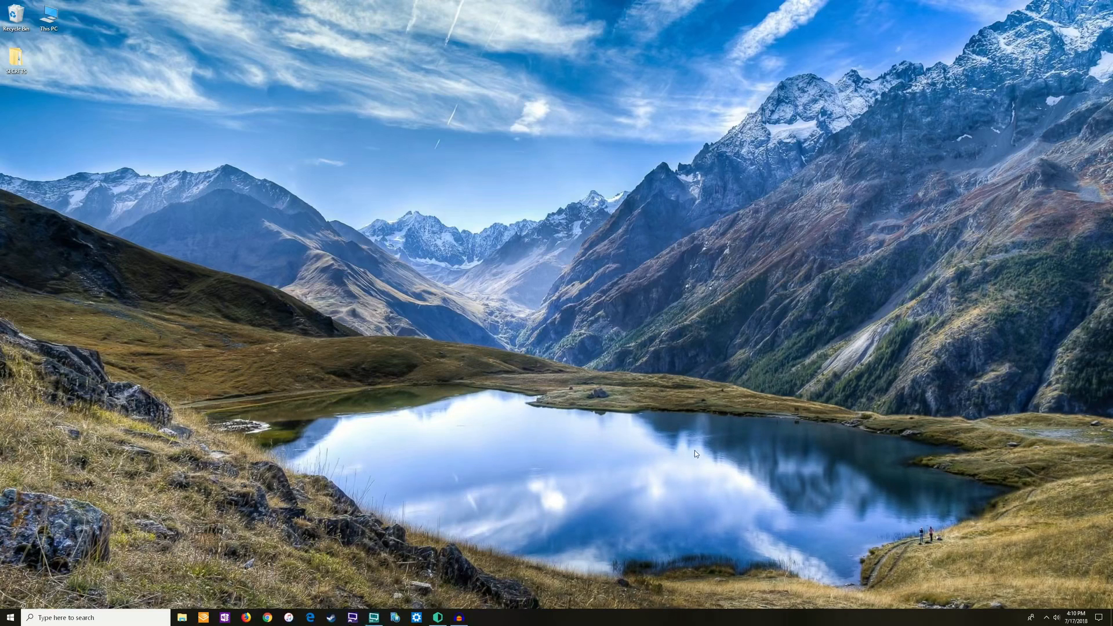
pyautogui.moveTo(630, 272)
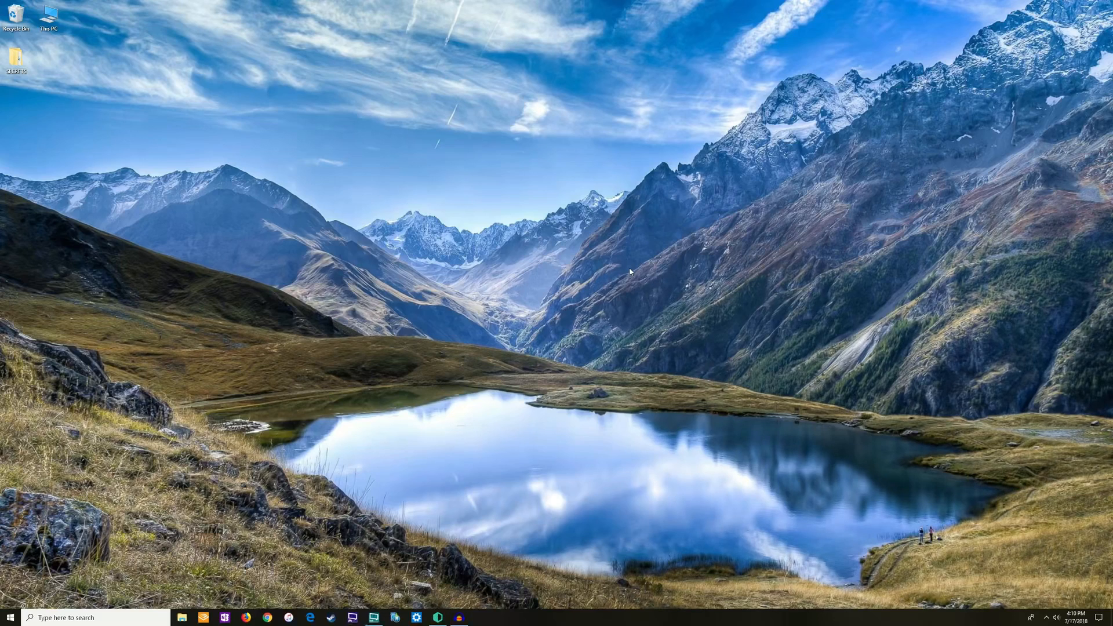
pyautogui.moveTo(475, 479)
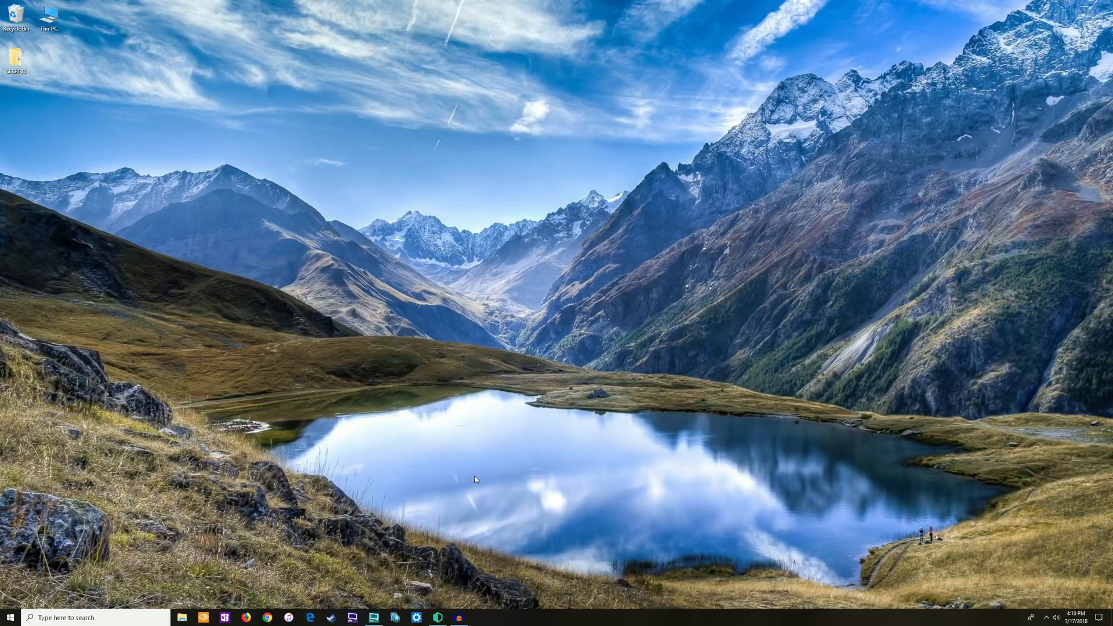
pyautogui.moveTo(477, 477)
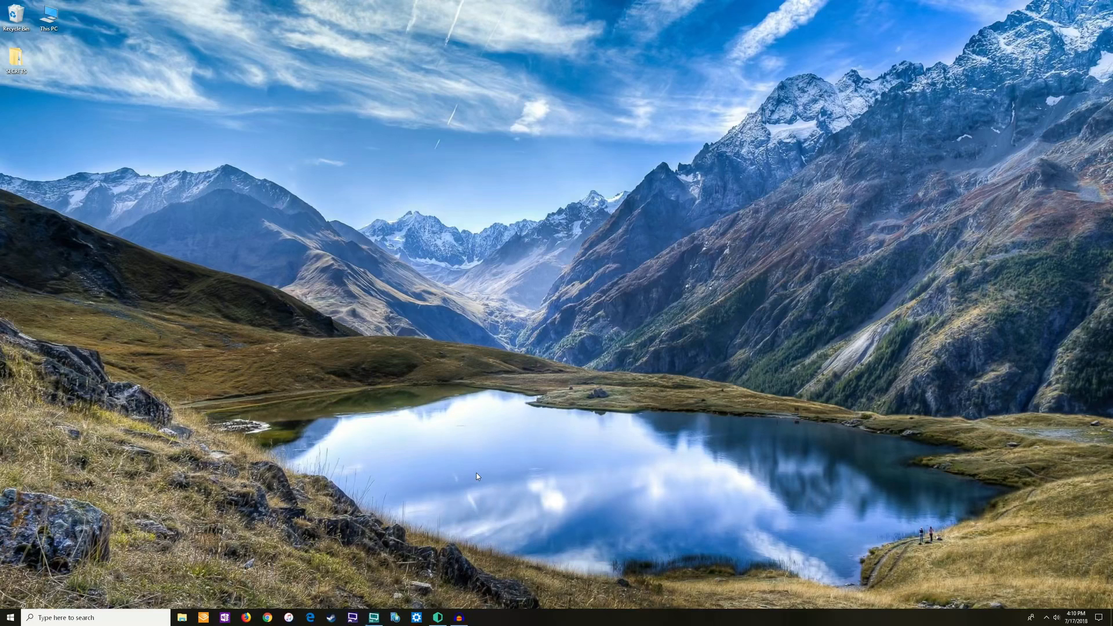
pyautogui.moveTo(466, 338)
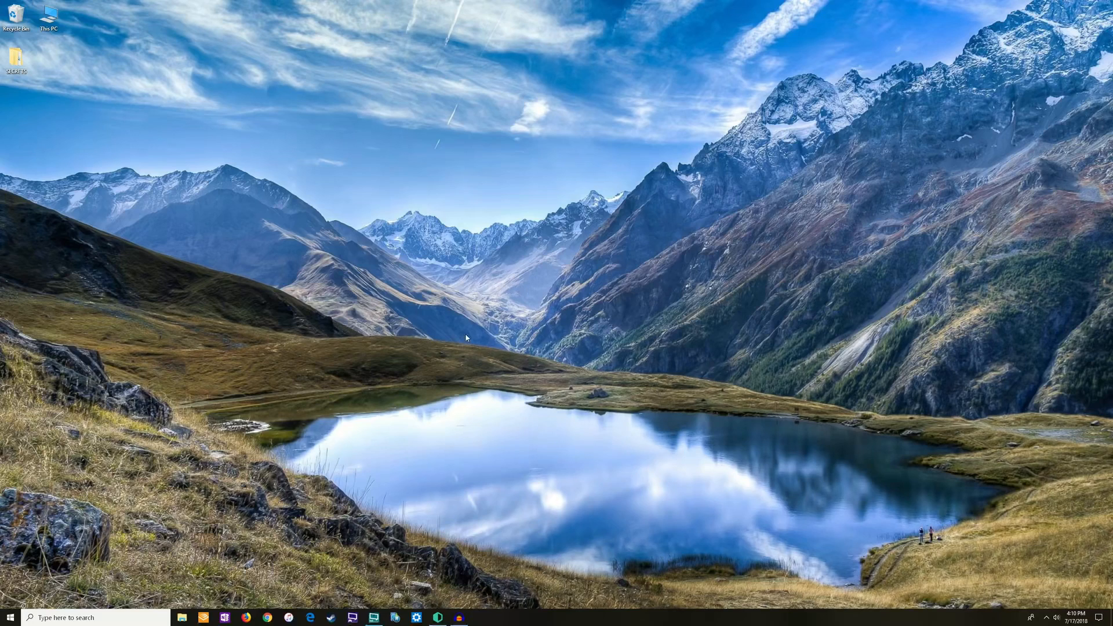
pyautogui.moveTo(566, 364)
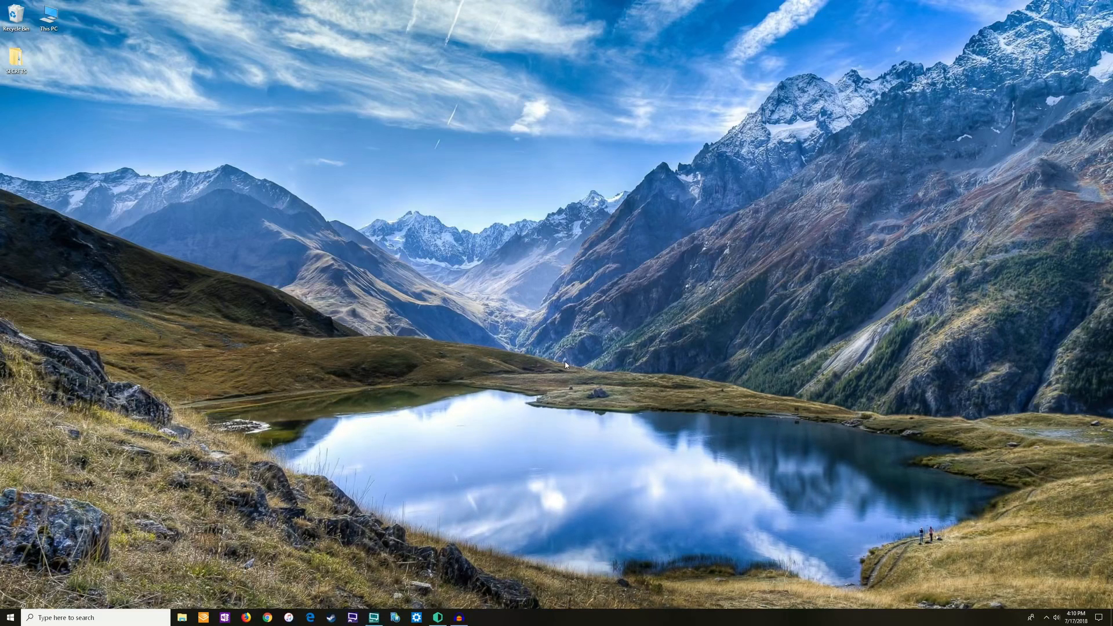
pyautogui.moveTo(558, 357)
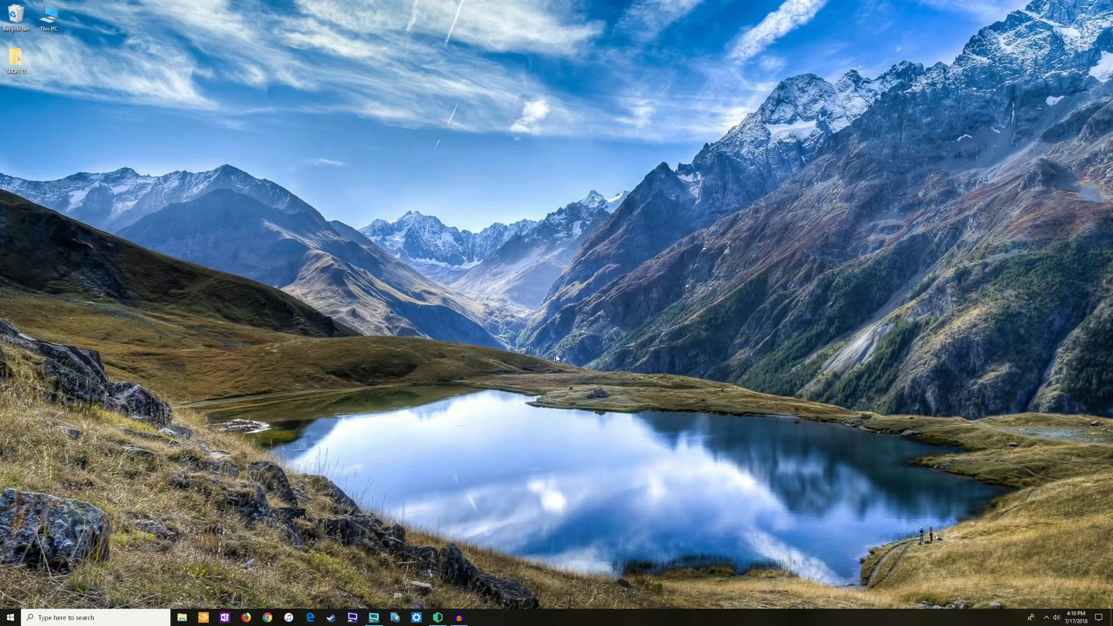
pyautogui.moveTo(601, 395)
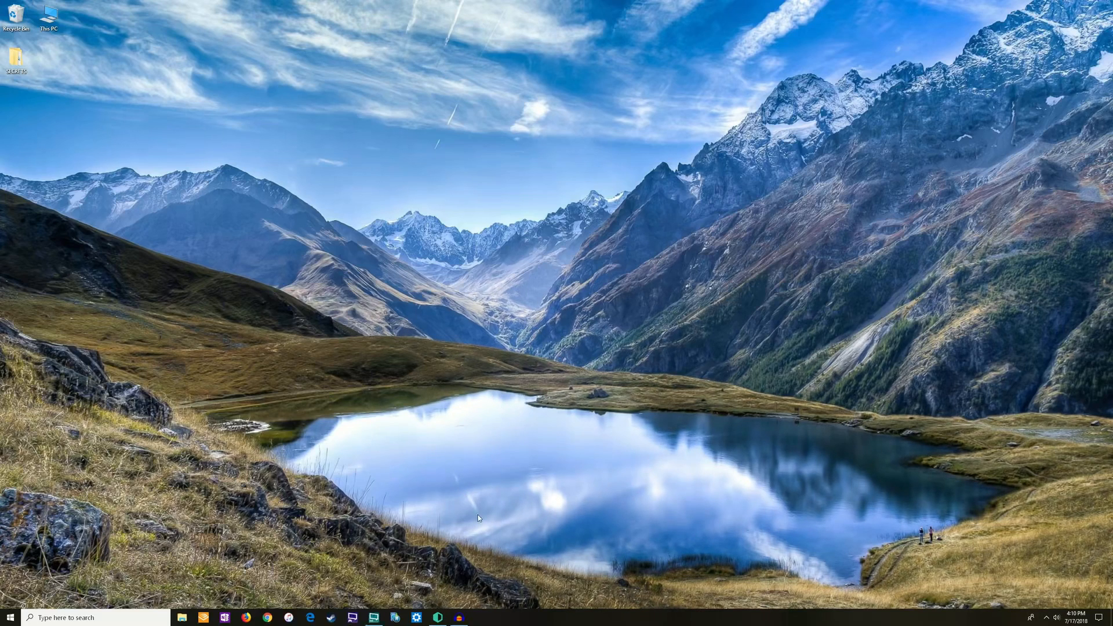
pyautogui.moveTo(440, 288)
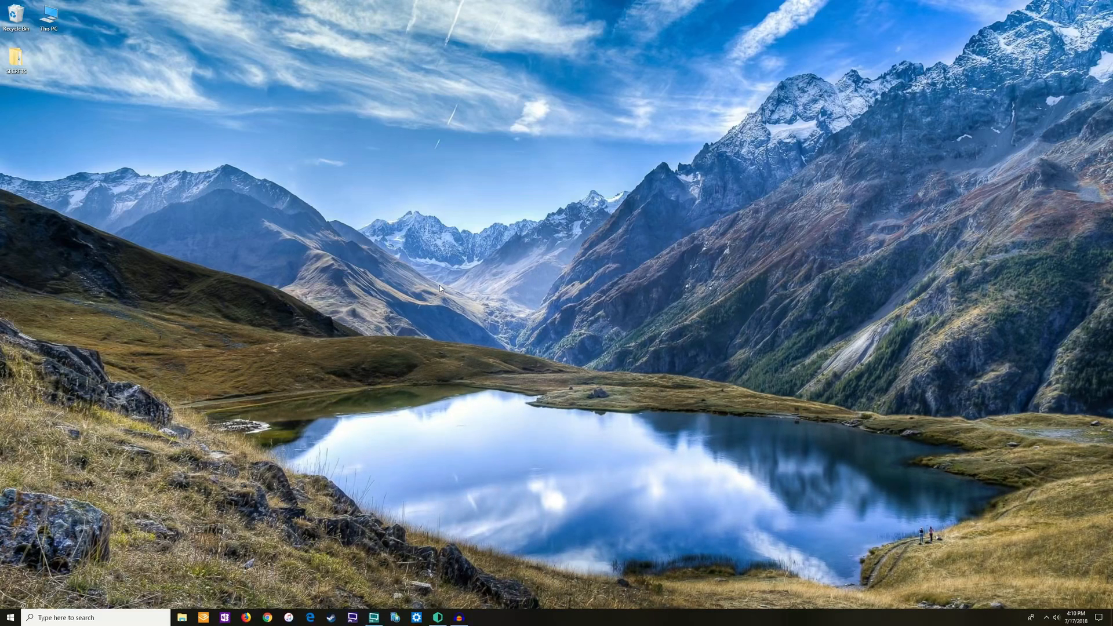
pyautogui.moveTo(715, 413)
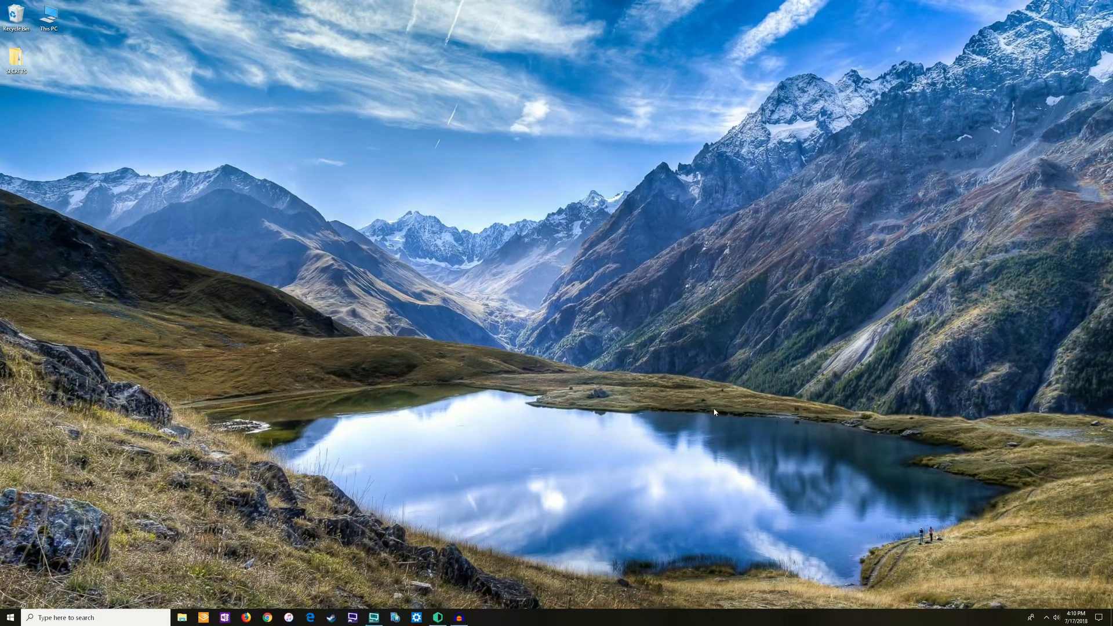
pyautogui.moveTo(414, 504)
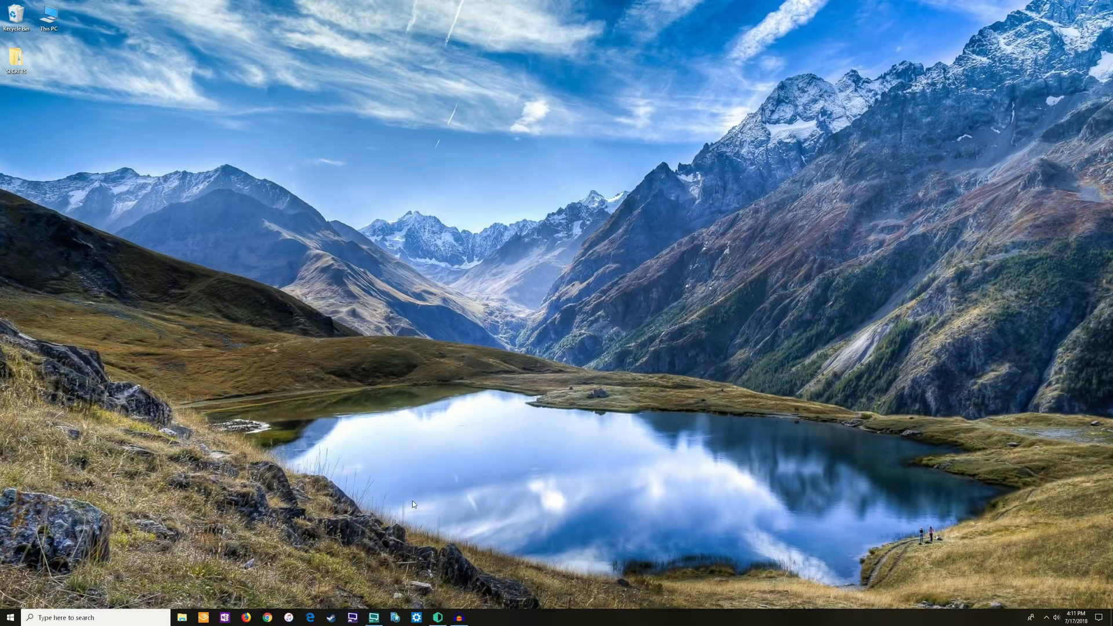